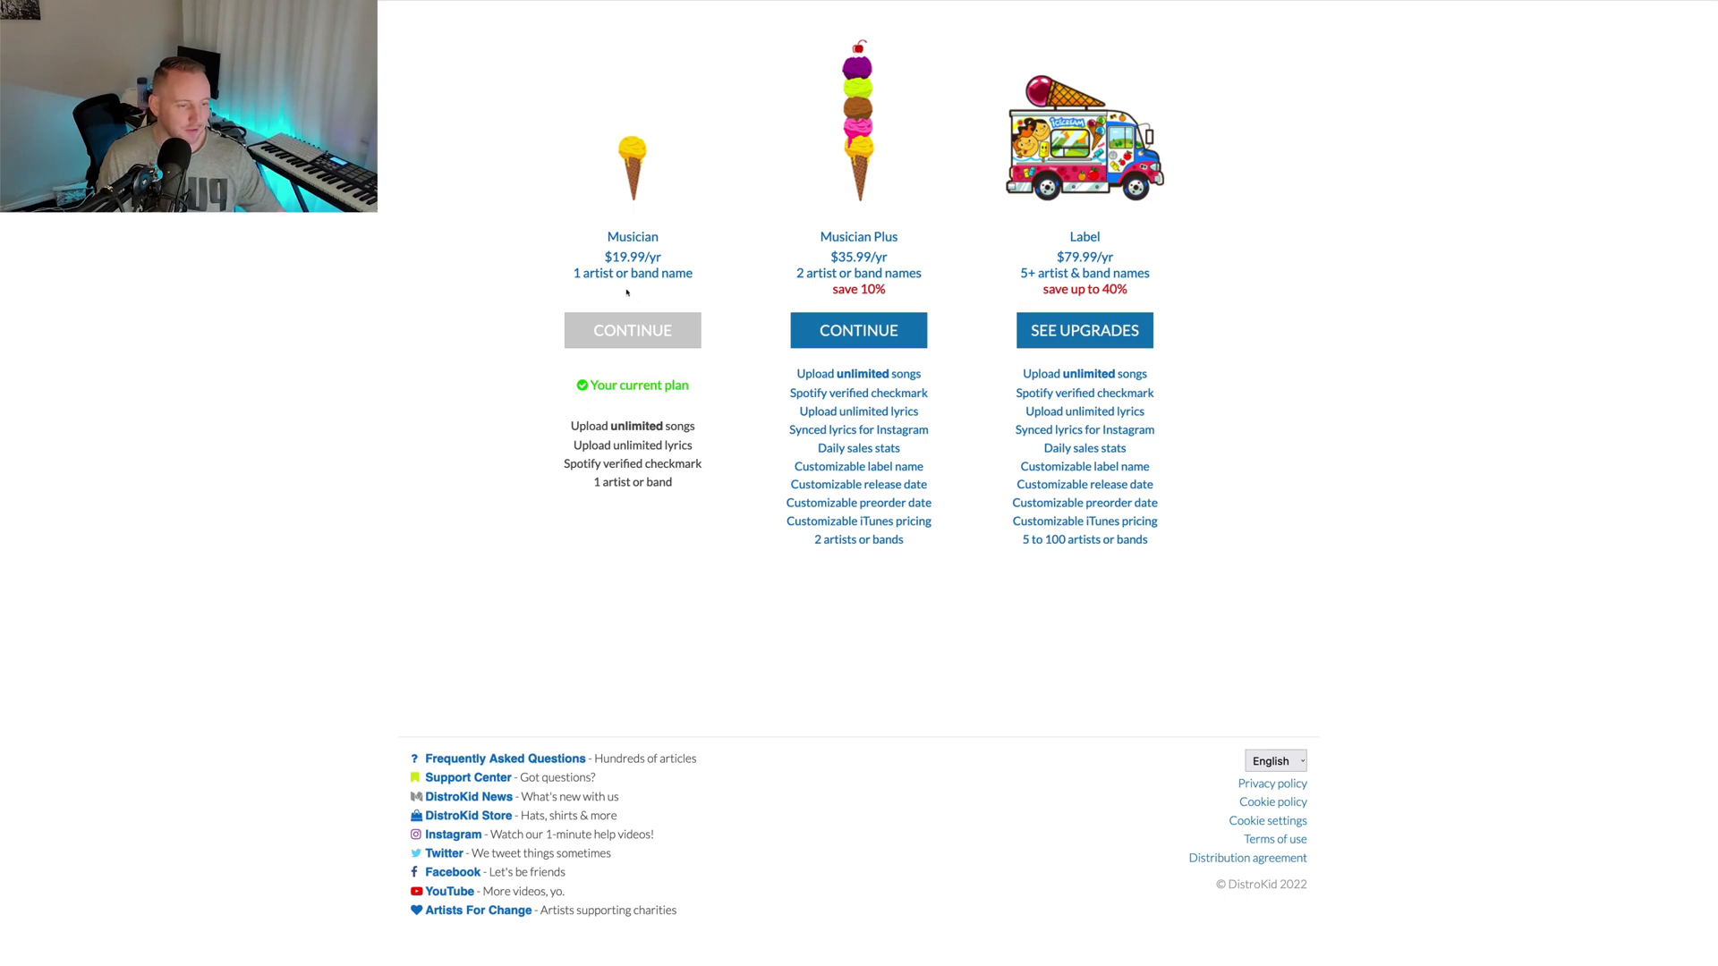
mouse_move(920, 254)
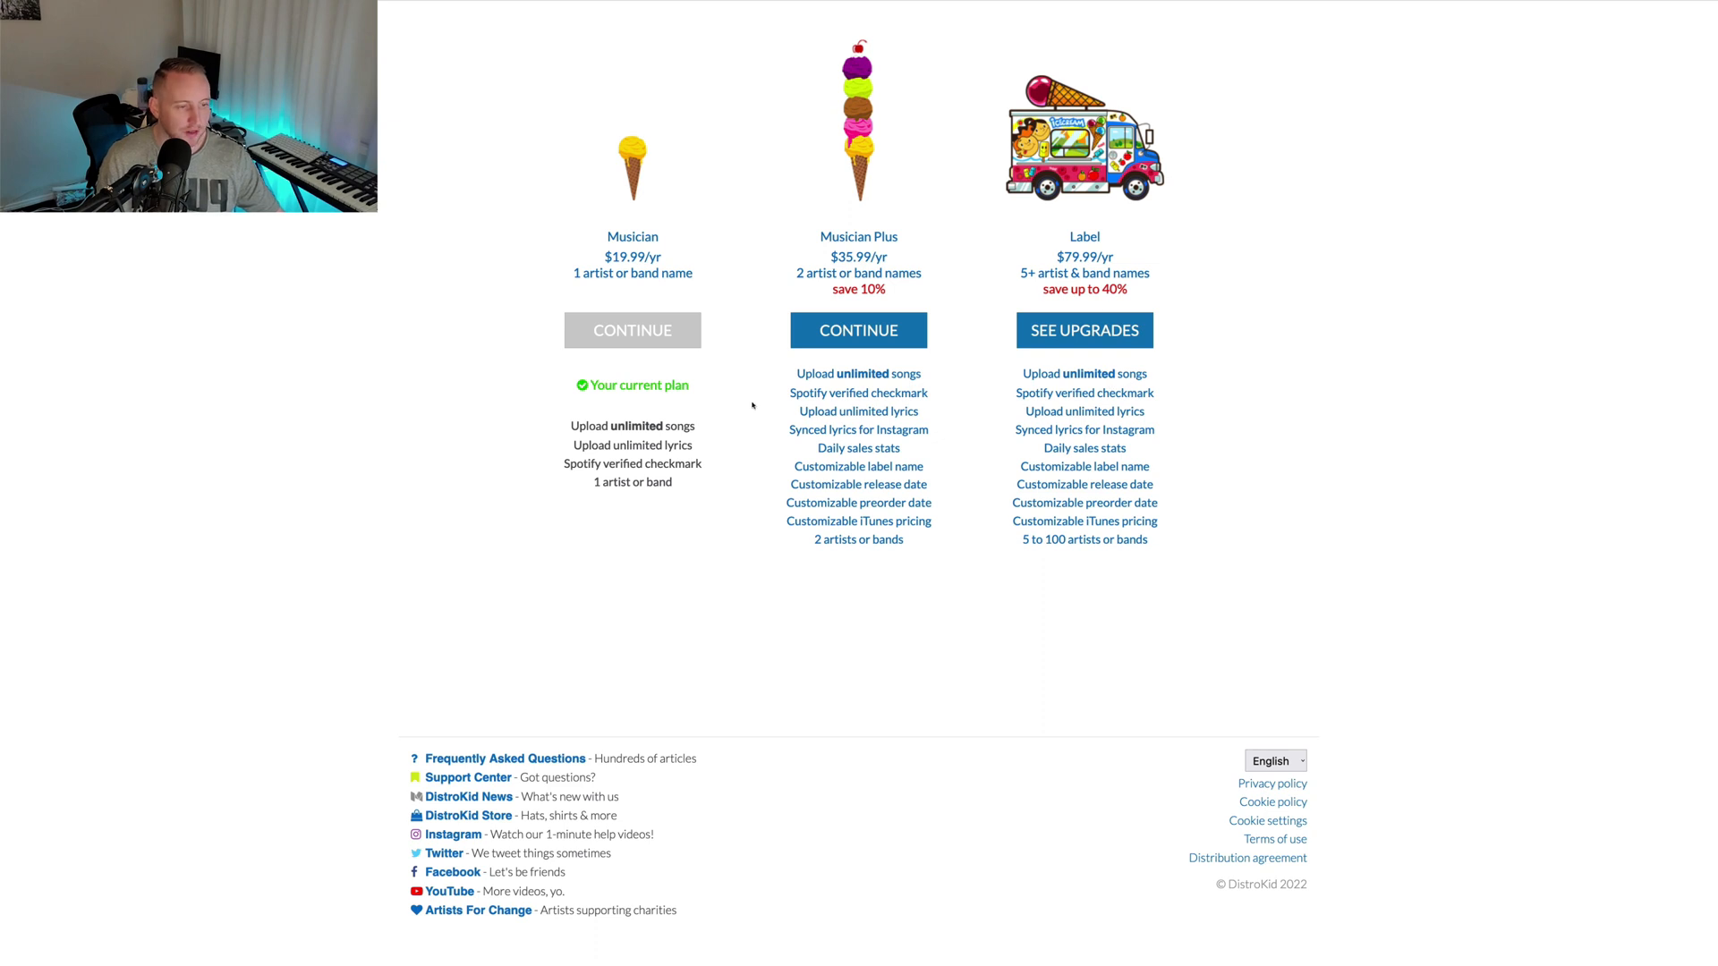
mouse_move(1110, 272)
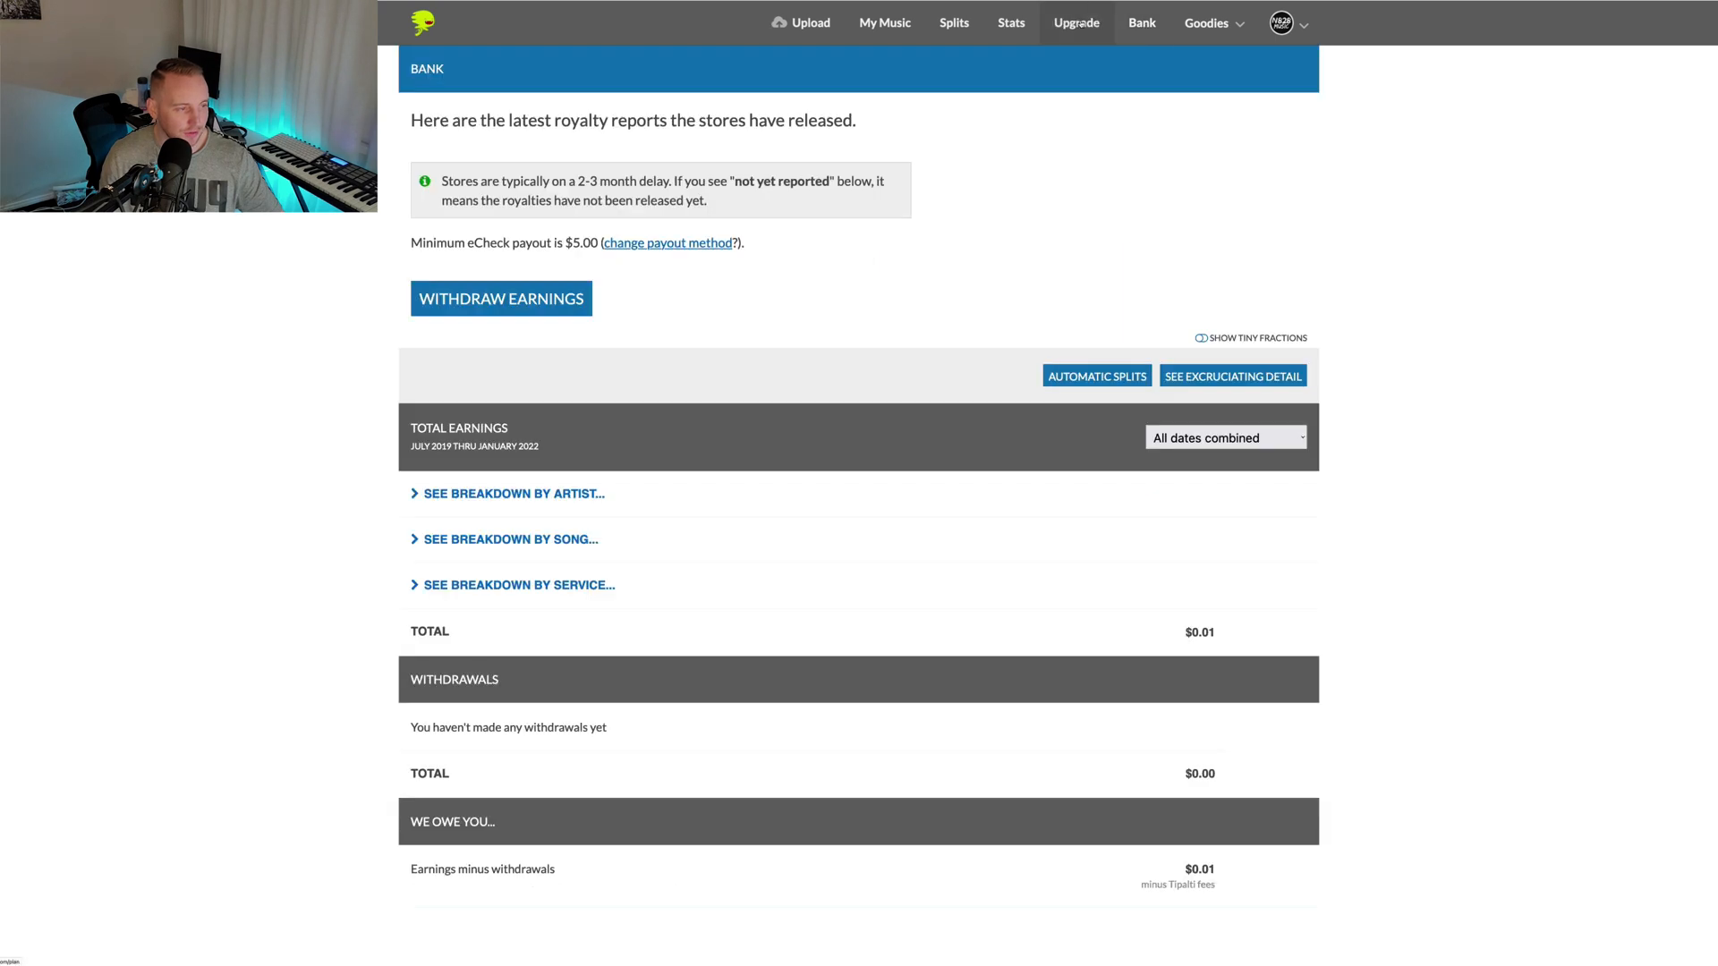
- Review the Spotify streaming estimates under Stats
left_click(1010, 23)
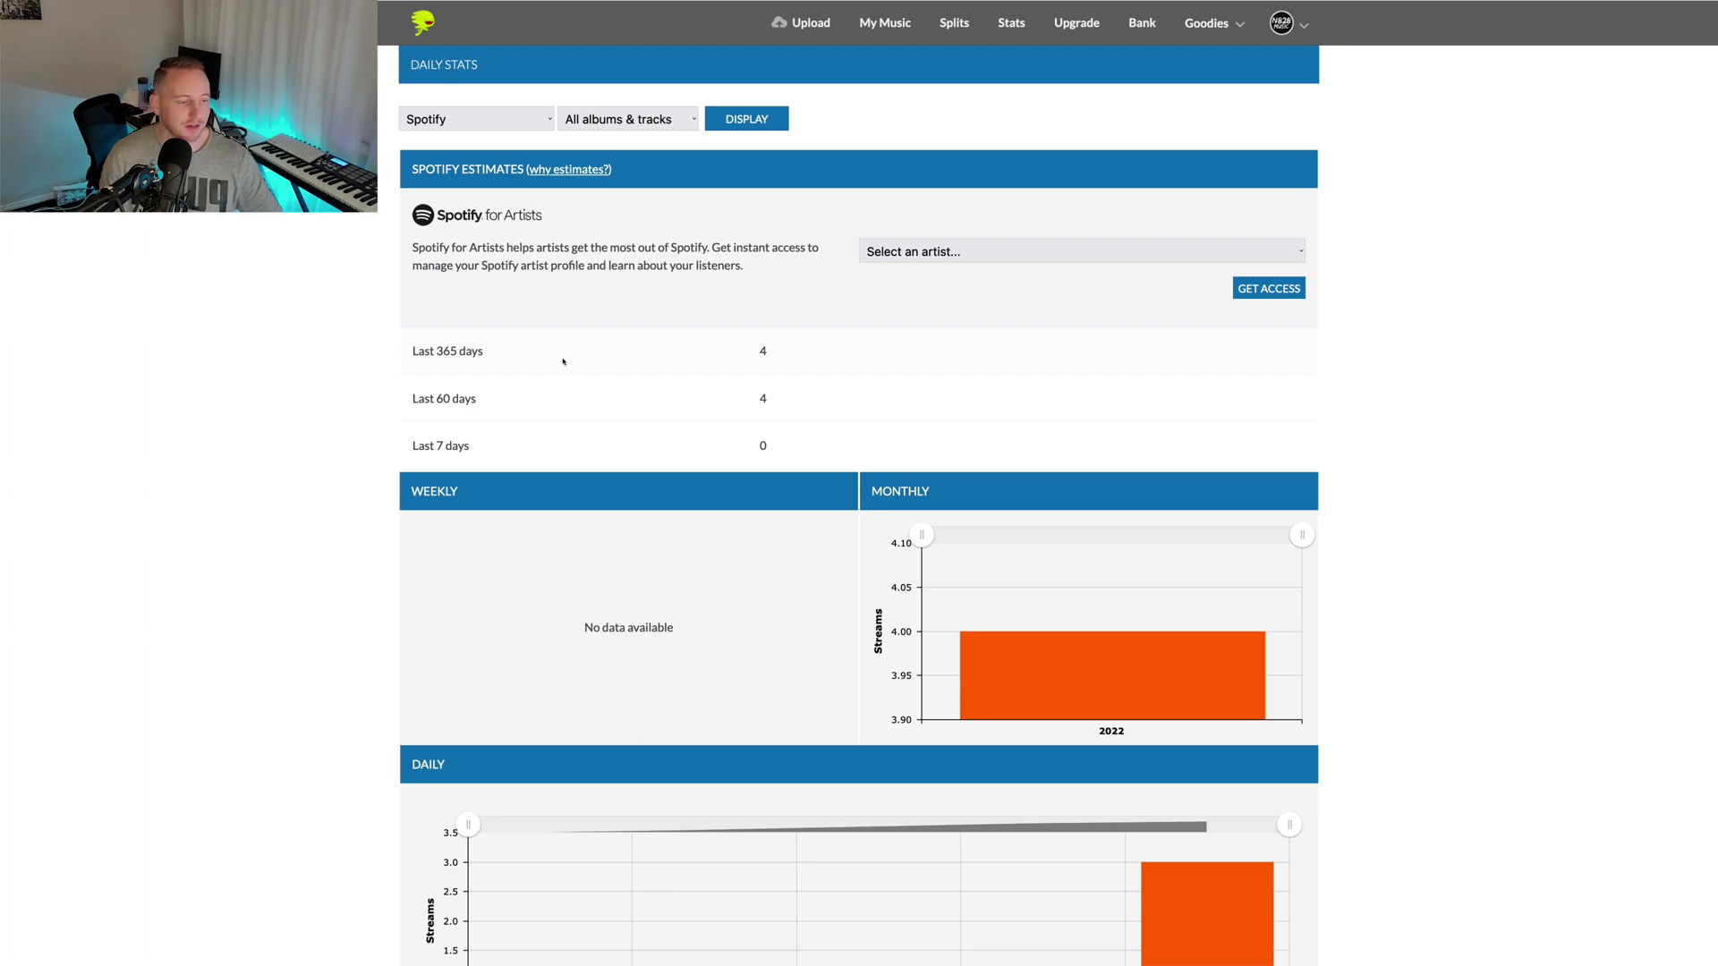
scroll("down", 3)
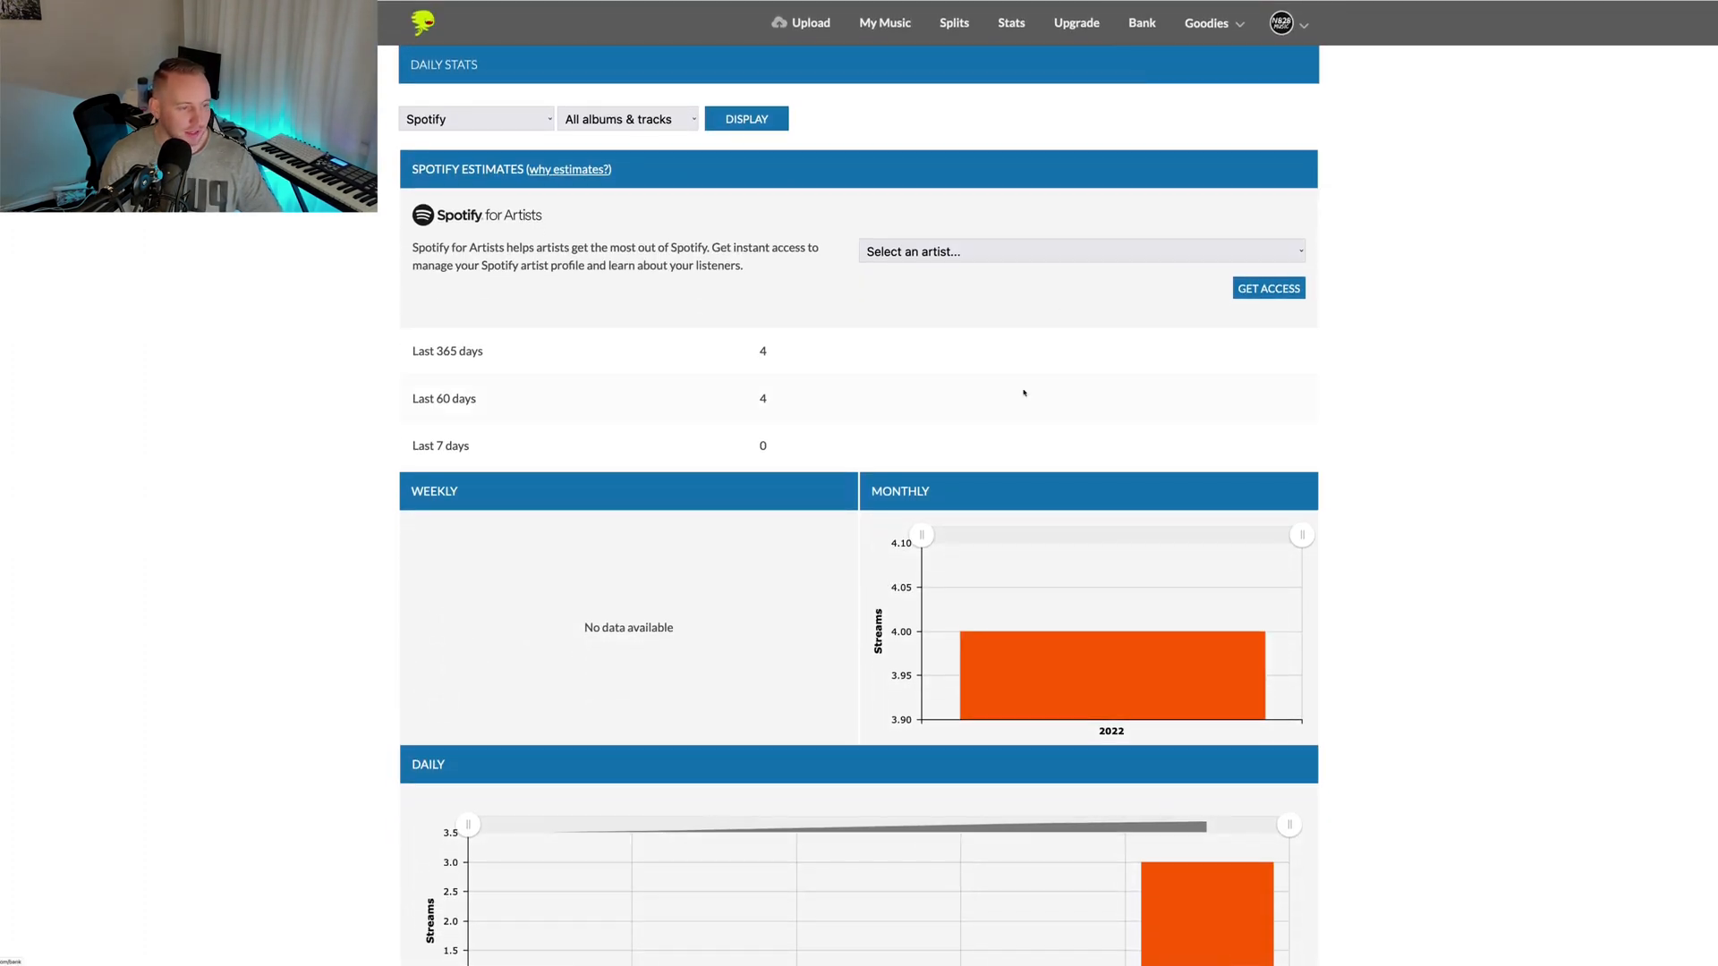
- Expand the earnings breakdown by service and scroll through every store's amount
left_click(1141, 23)
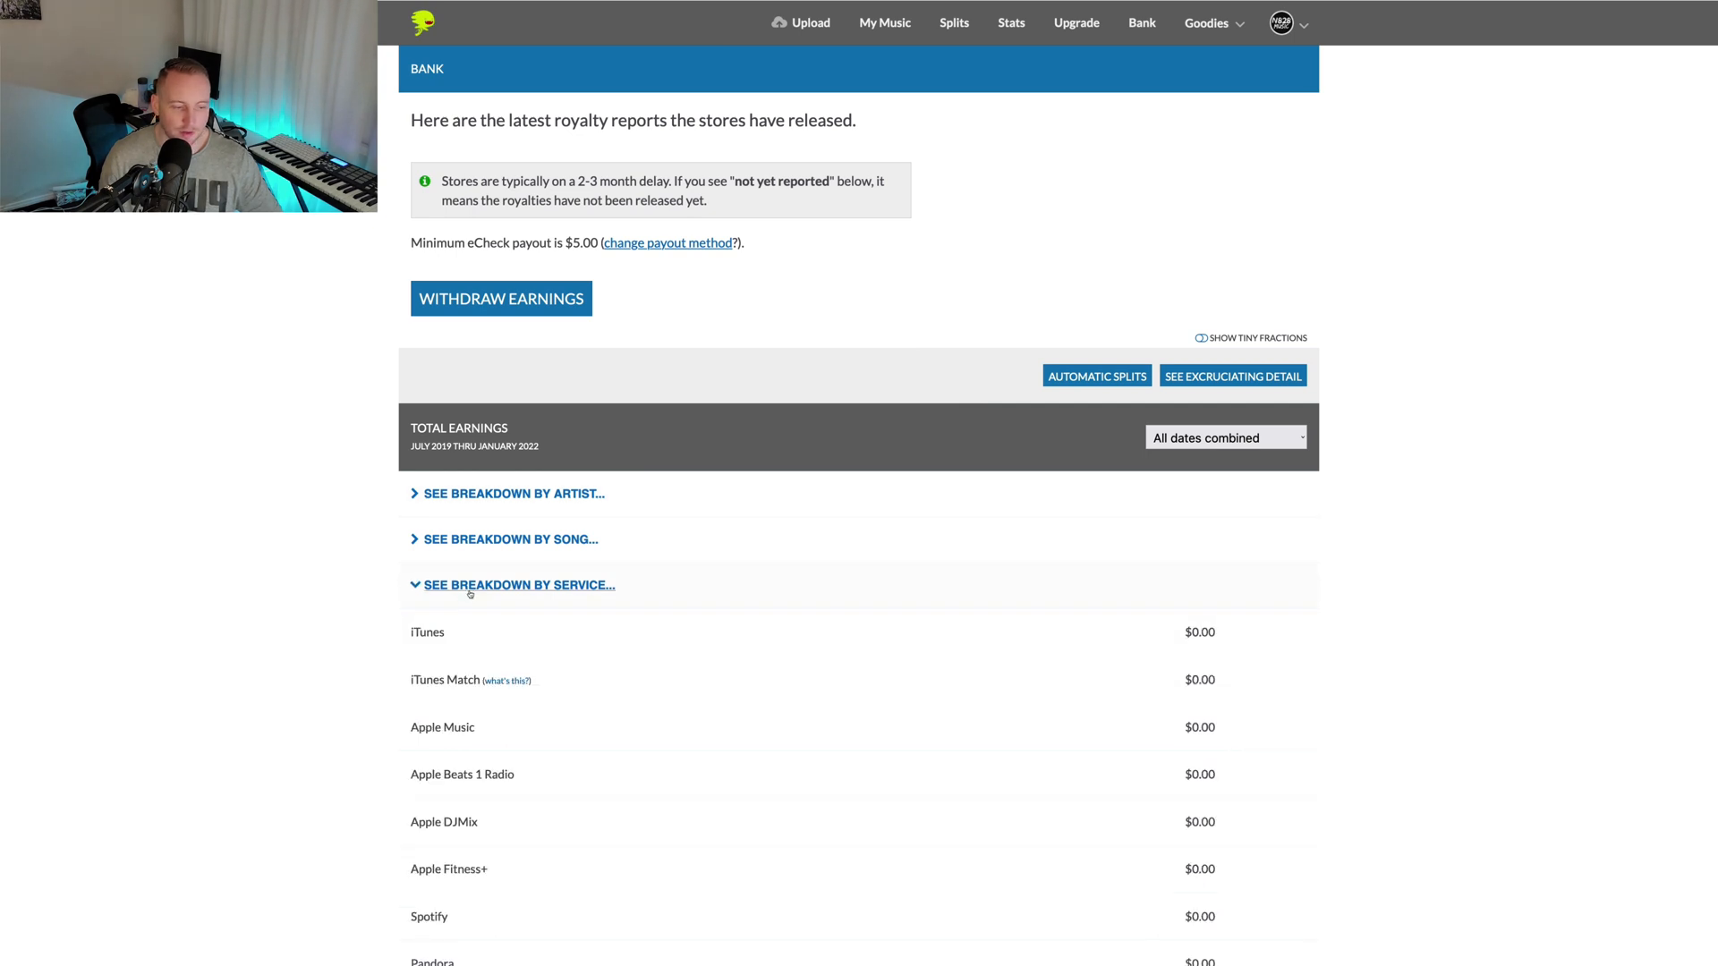
scroll("down", 3)
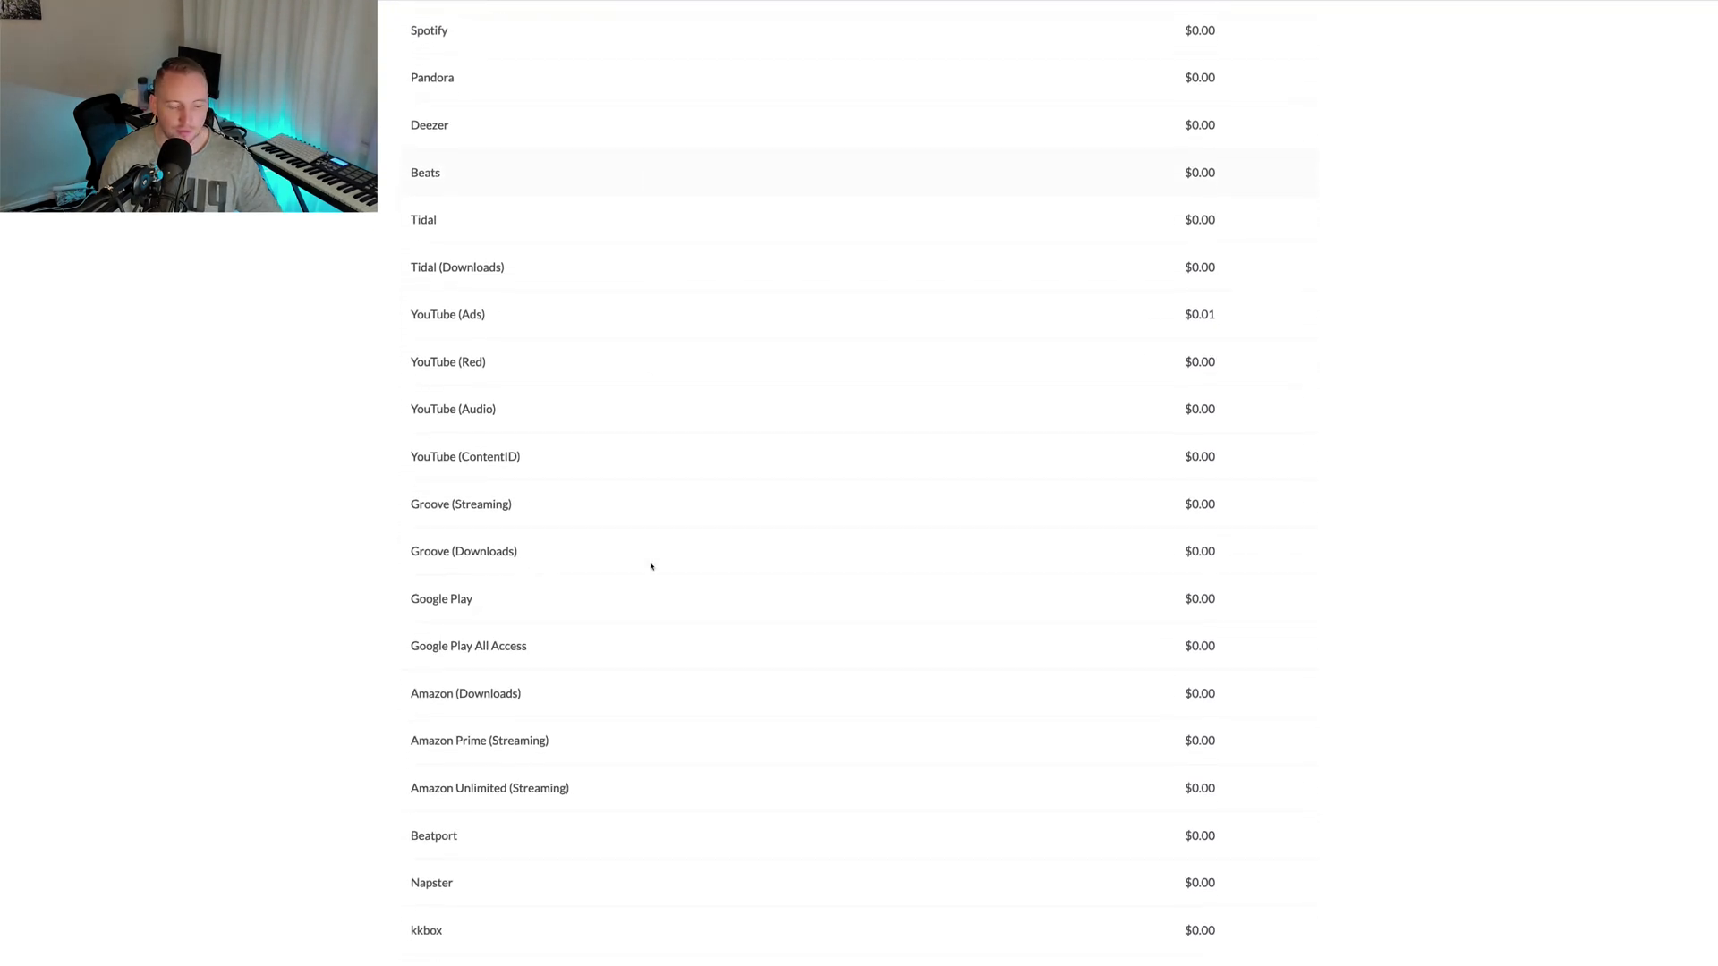
scroll("down", 3)
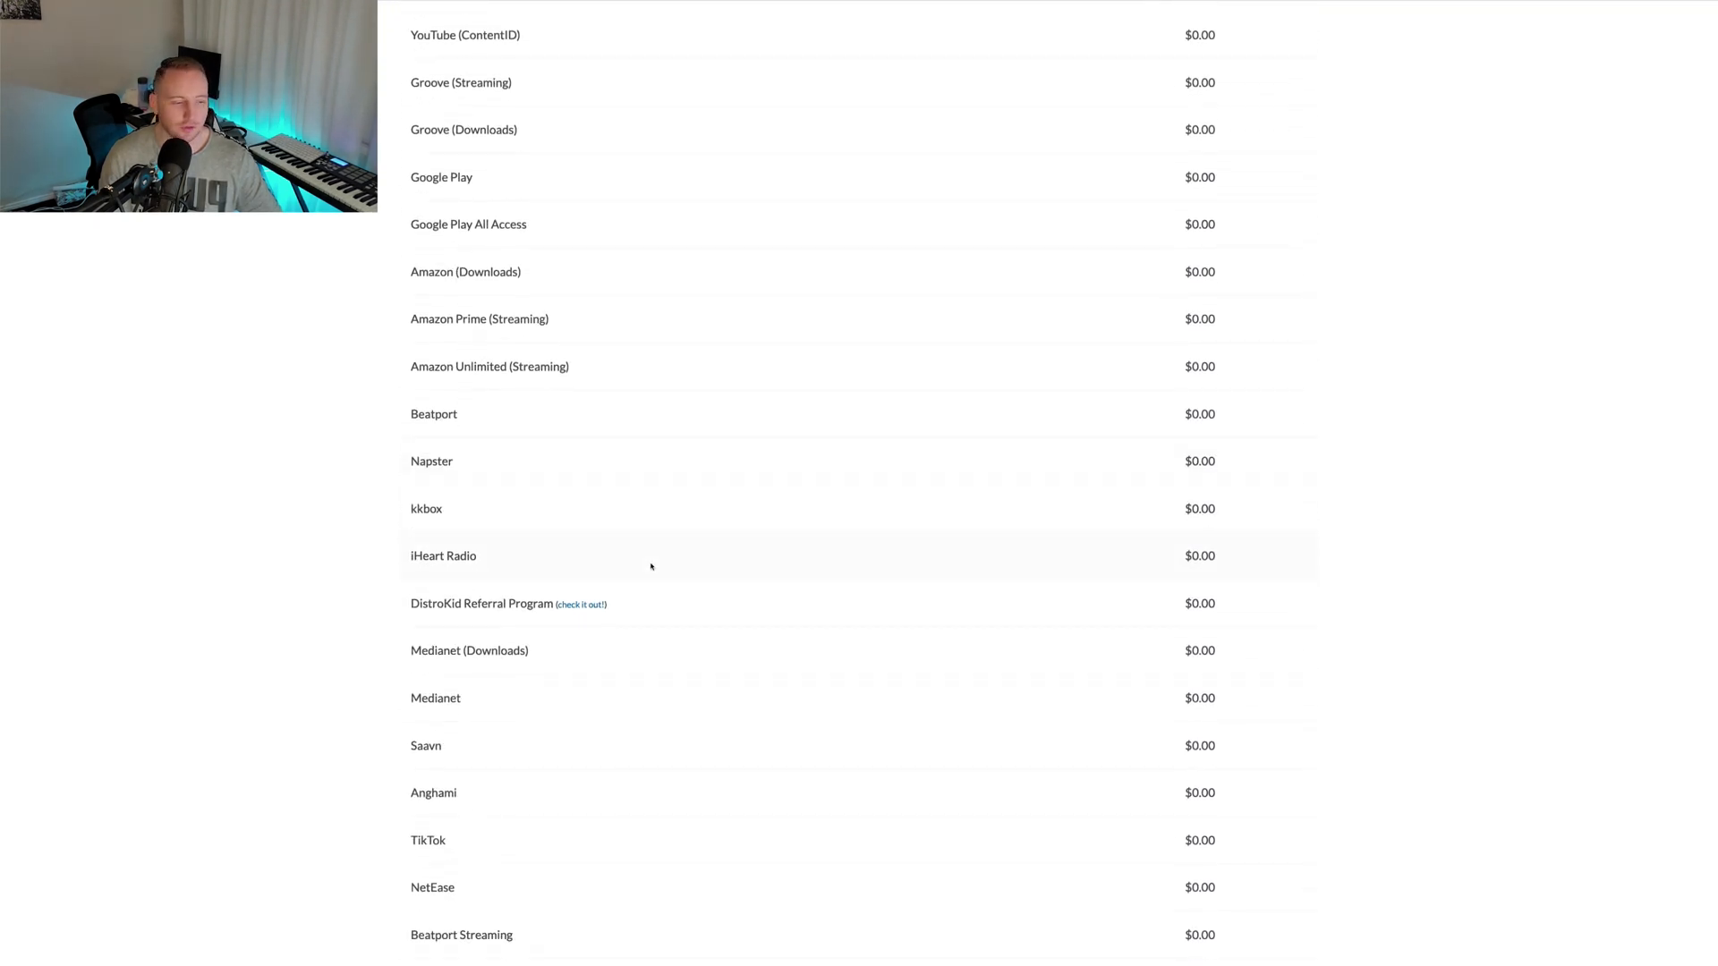
scroll("down", 3)
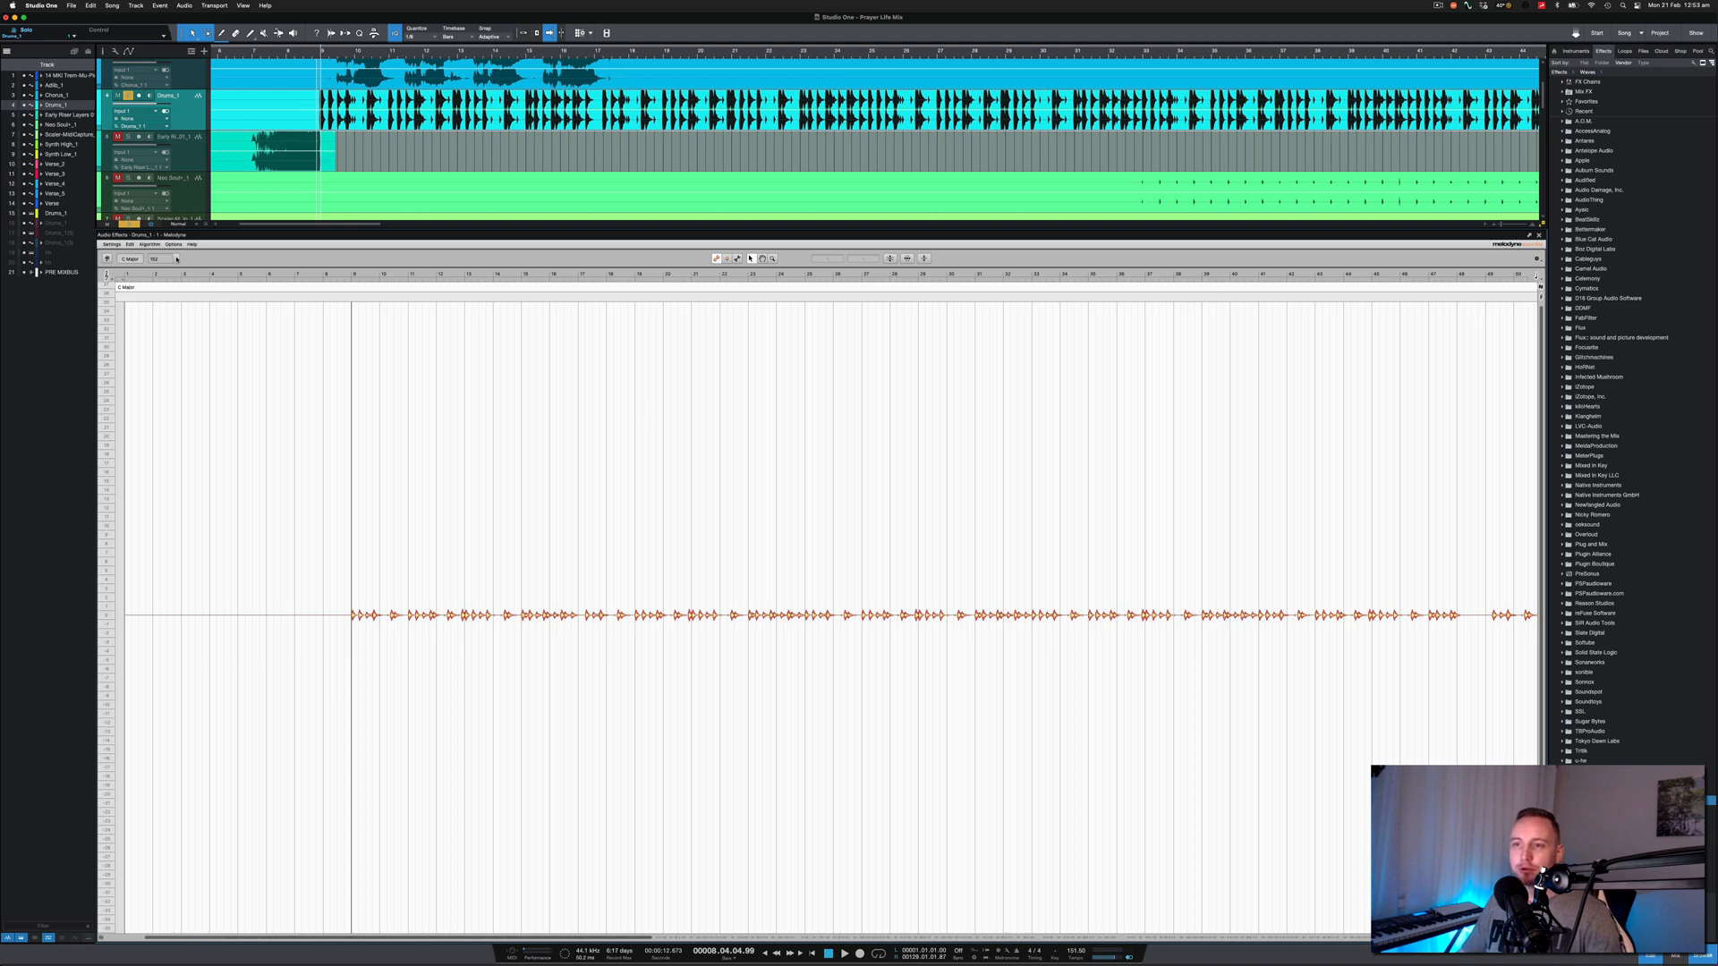
- Switch Melodyne's algorithm to Percussive Pitched and redetect the drum notes
left_click(150, 243)
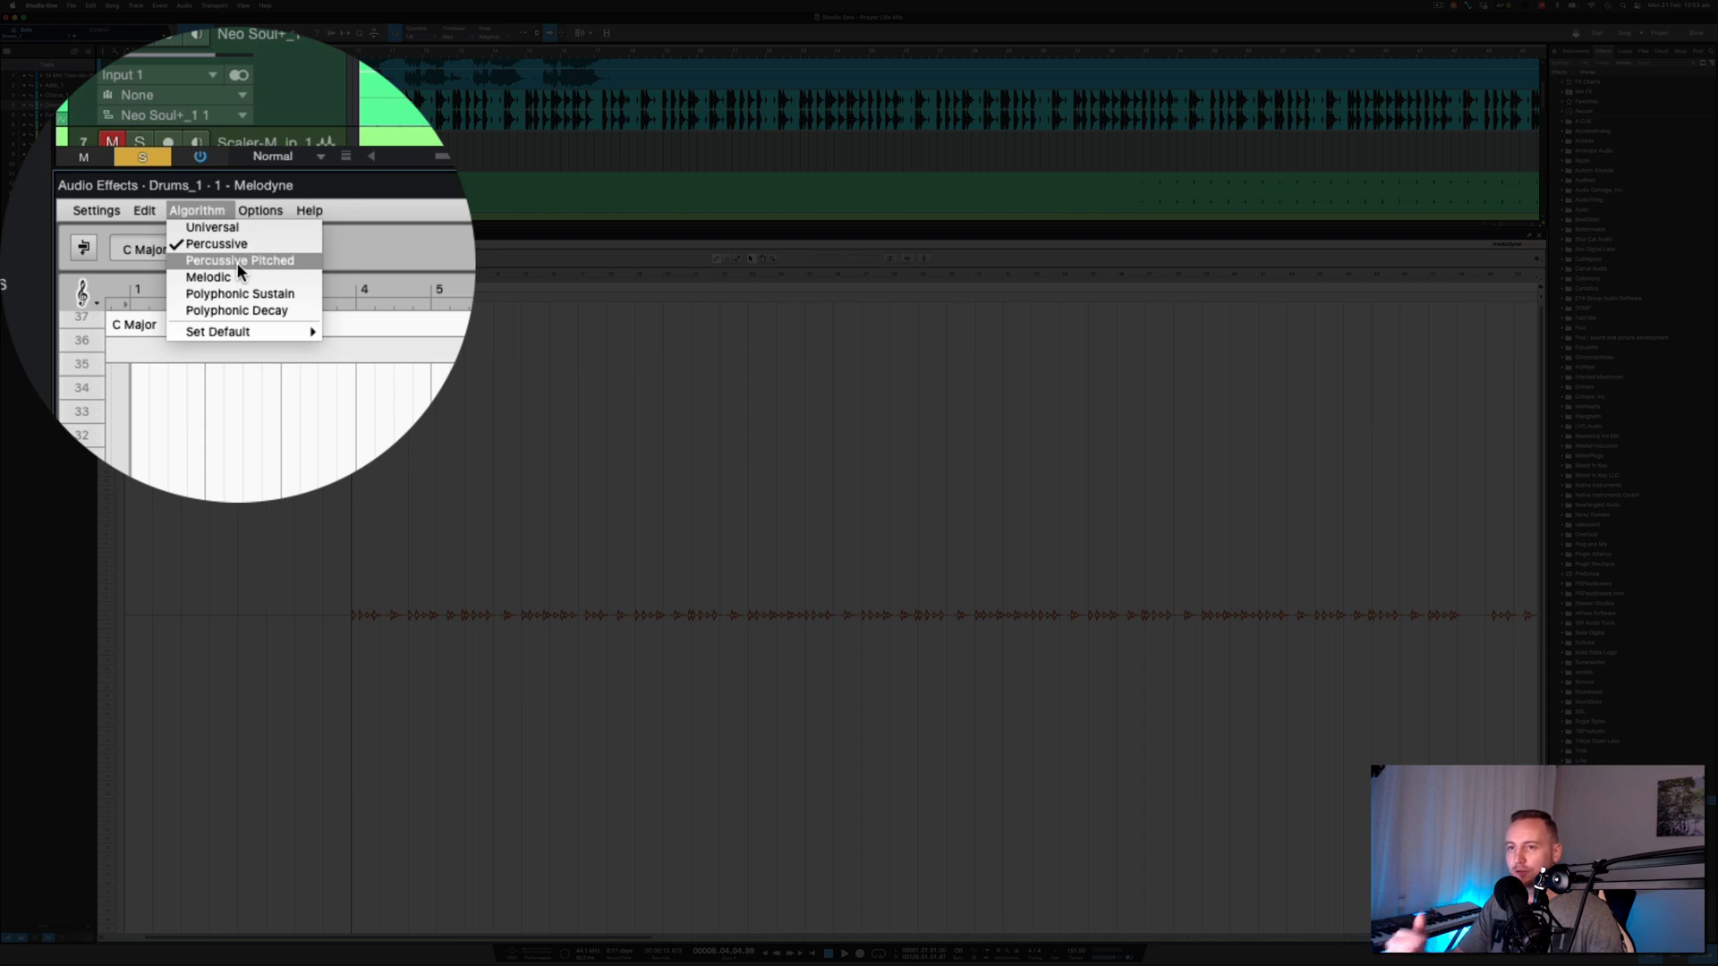
left_click(238, 261)
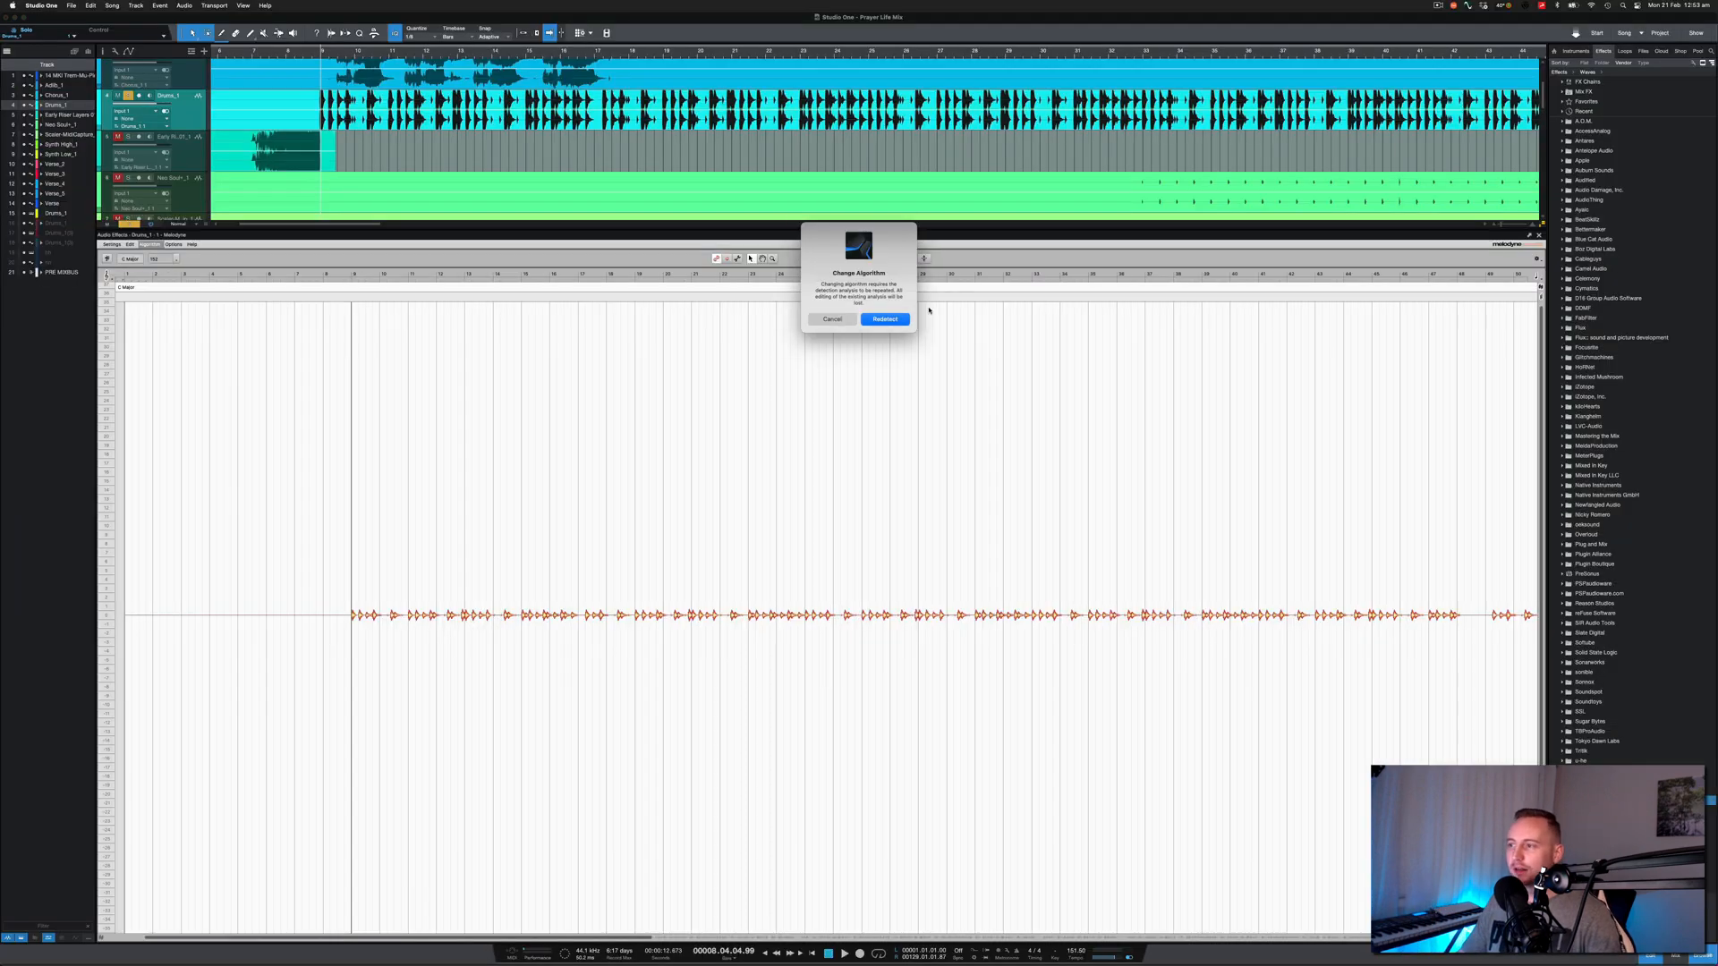
left_click(884, 319)
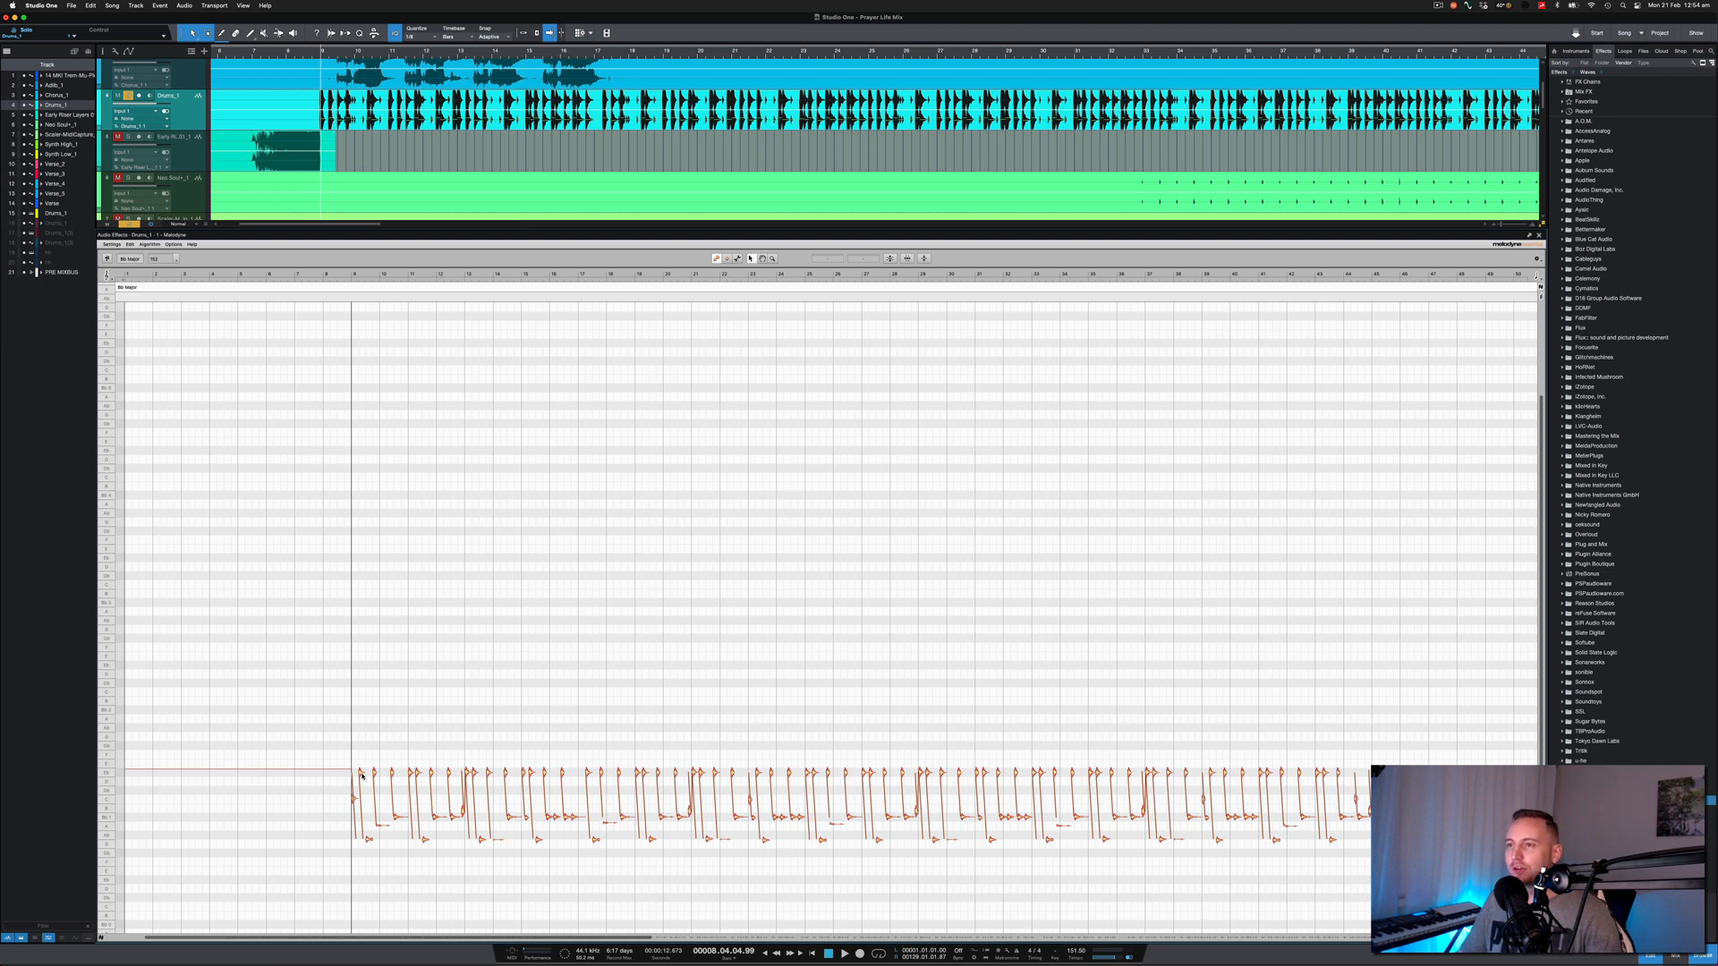
mouse_move(656, 322)
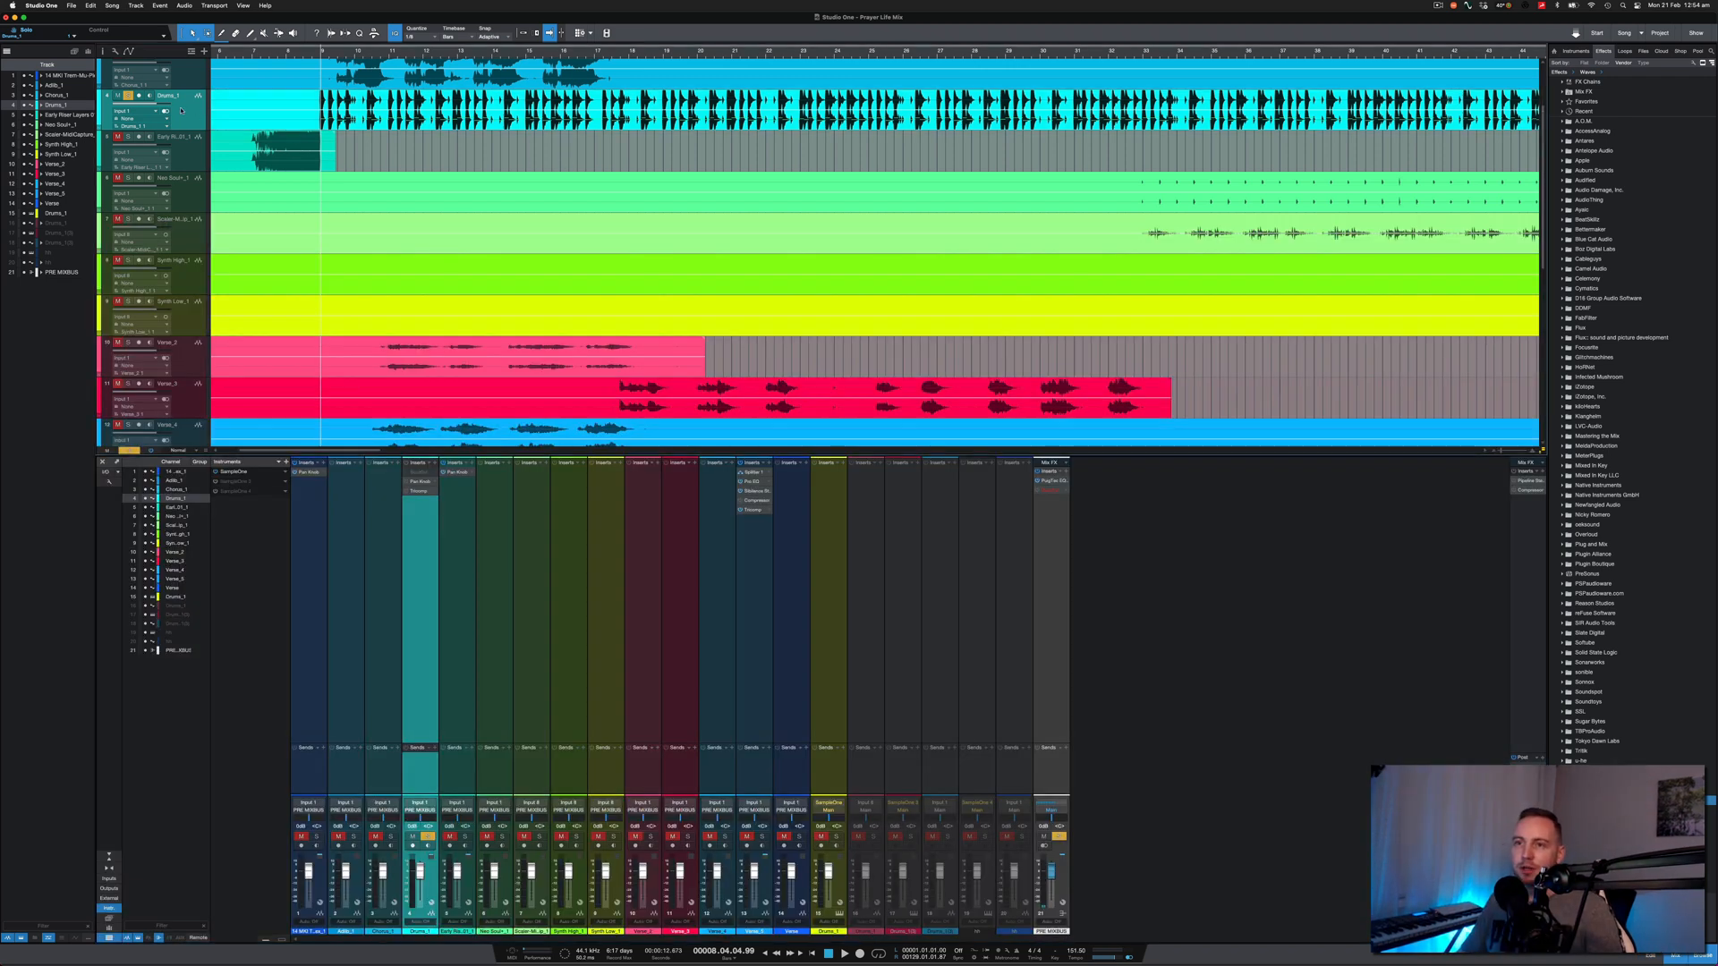
- Add a new instrument track and open the Drums_1 part in the note editor
left_click(204, 52)
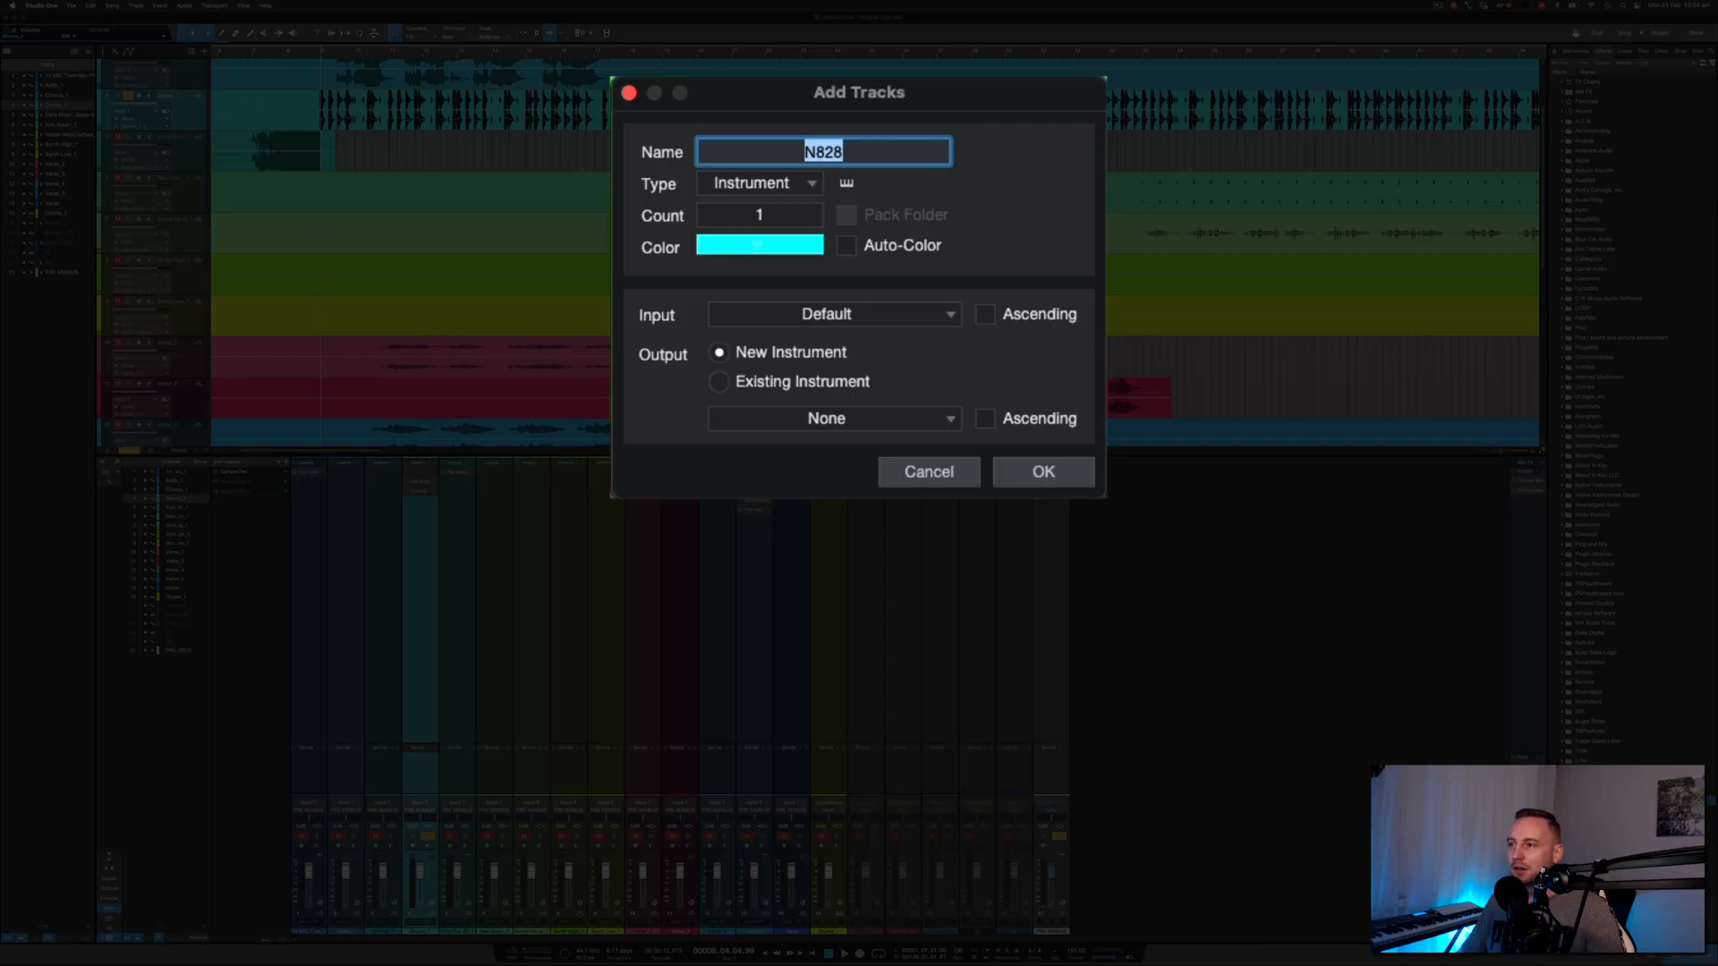
mouse_move(947, 319)
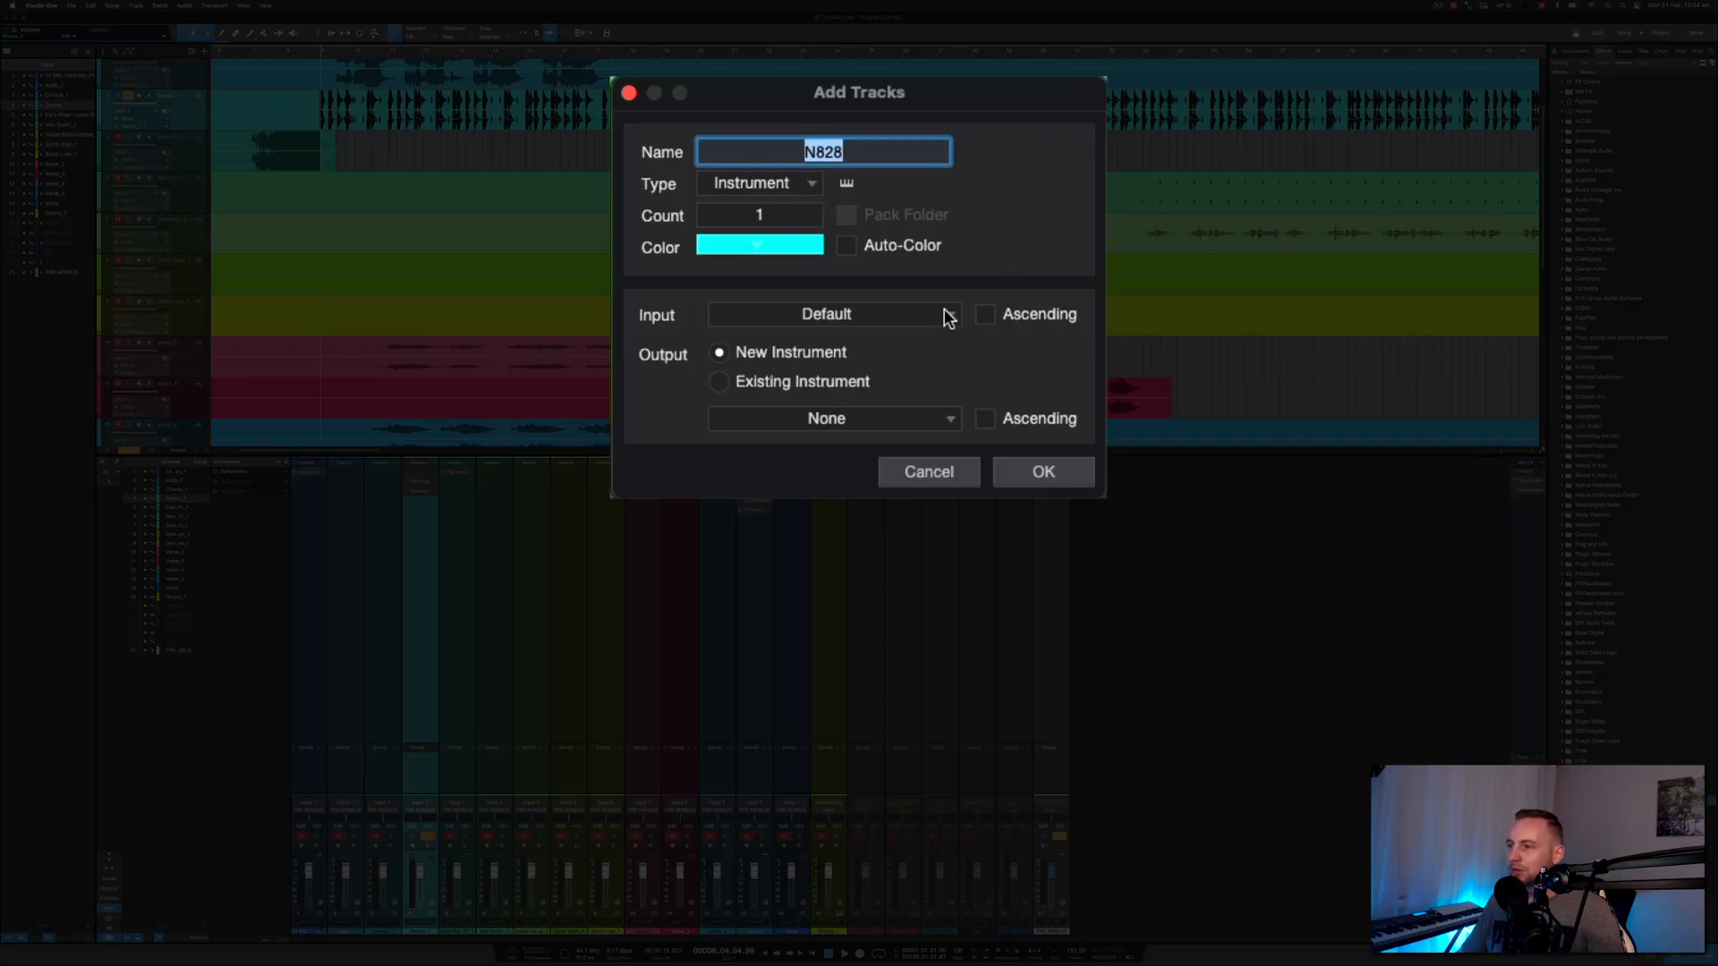
left_click(1041, 471)
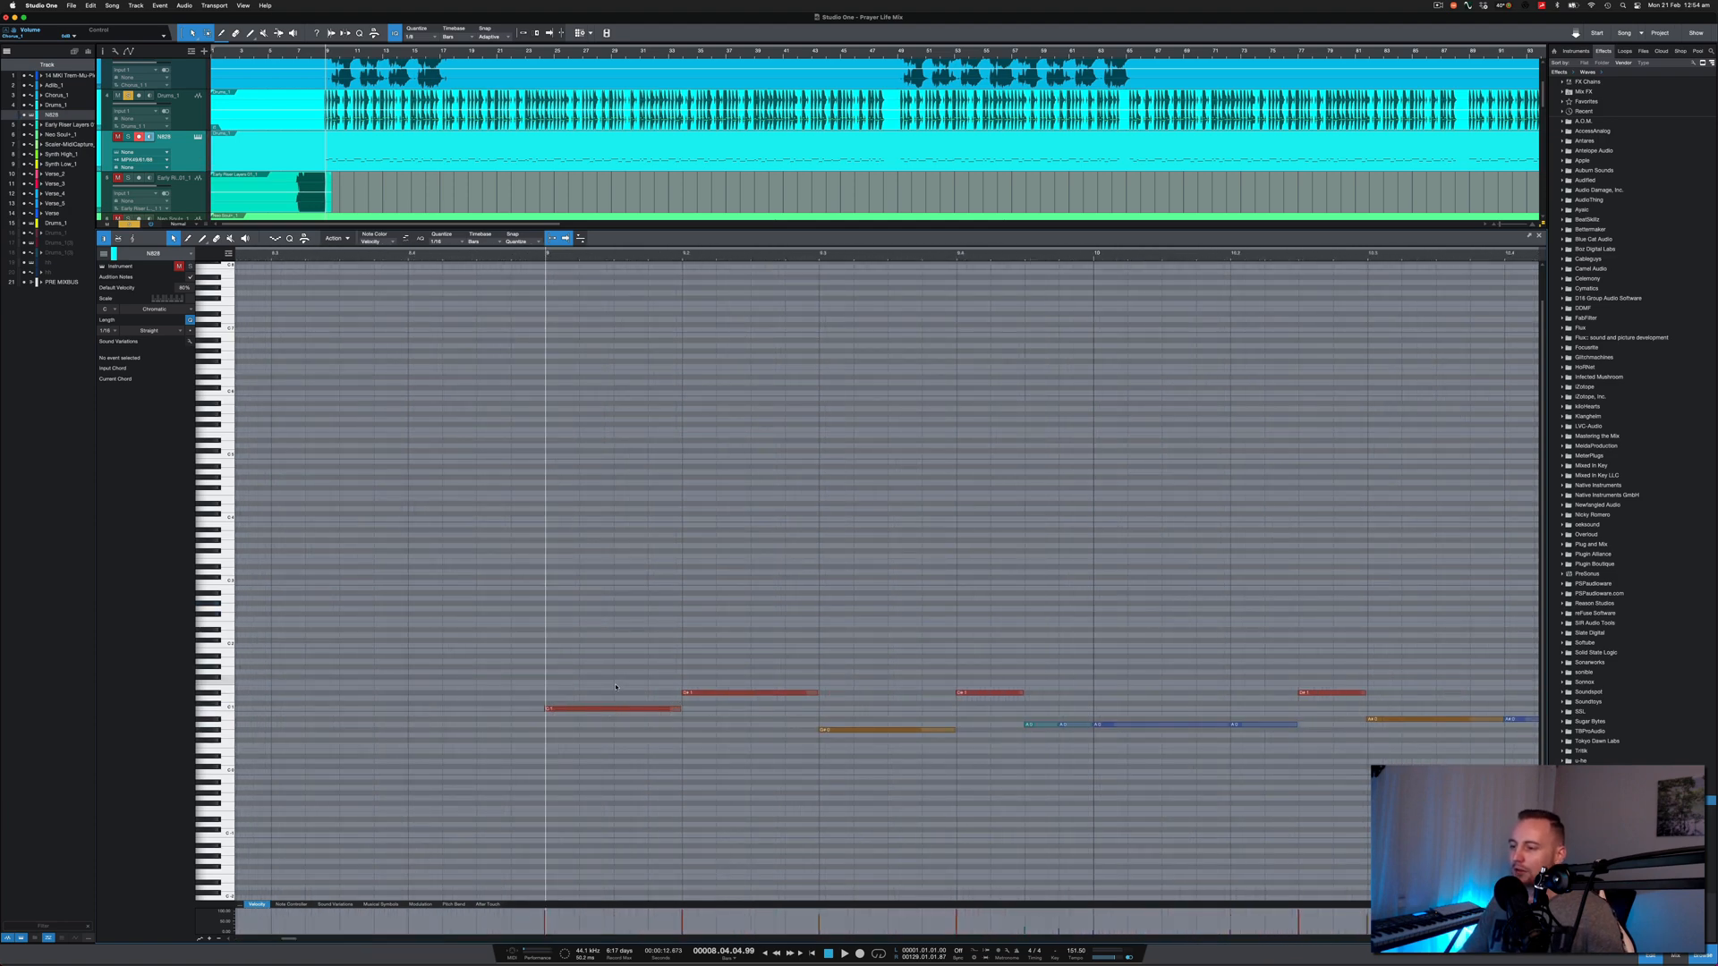
left_click(614, 710)
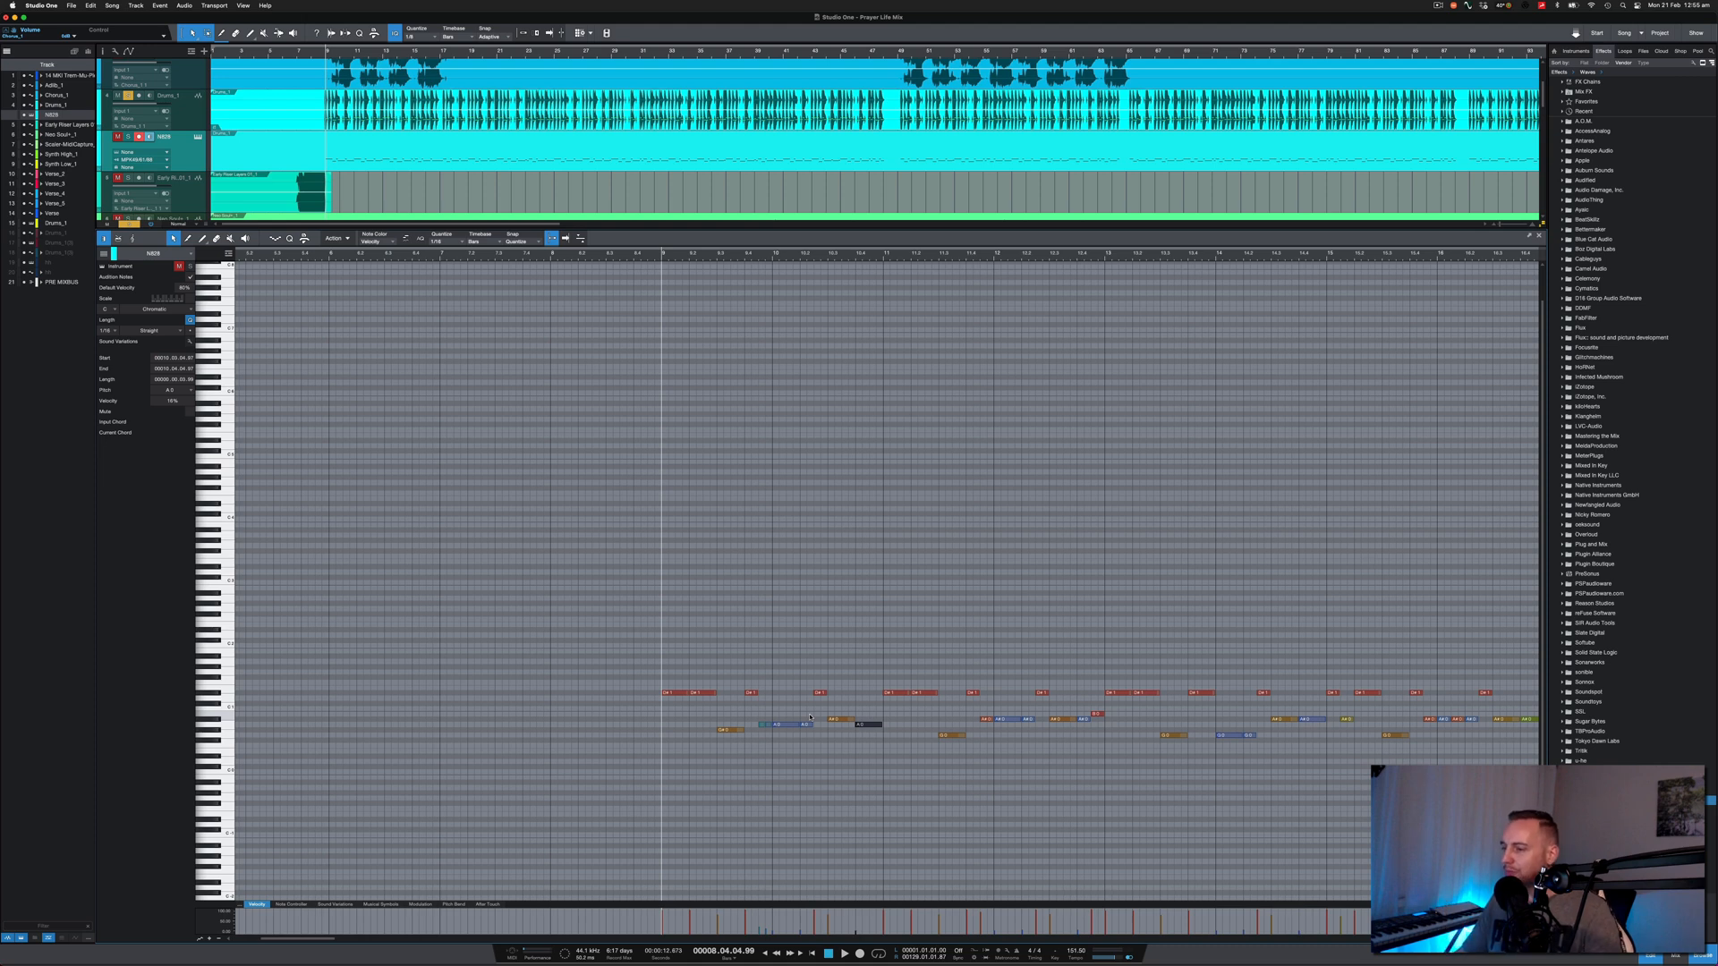
mouse_move(897, 708)
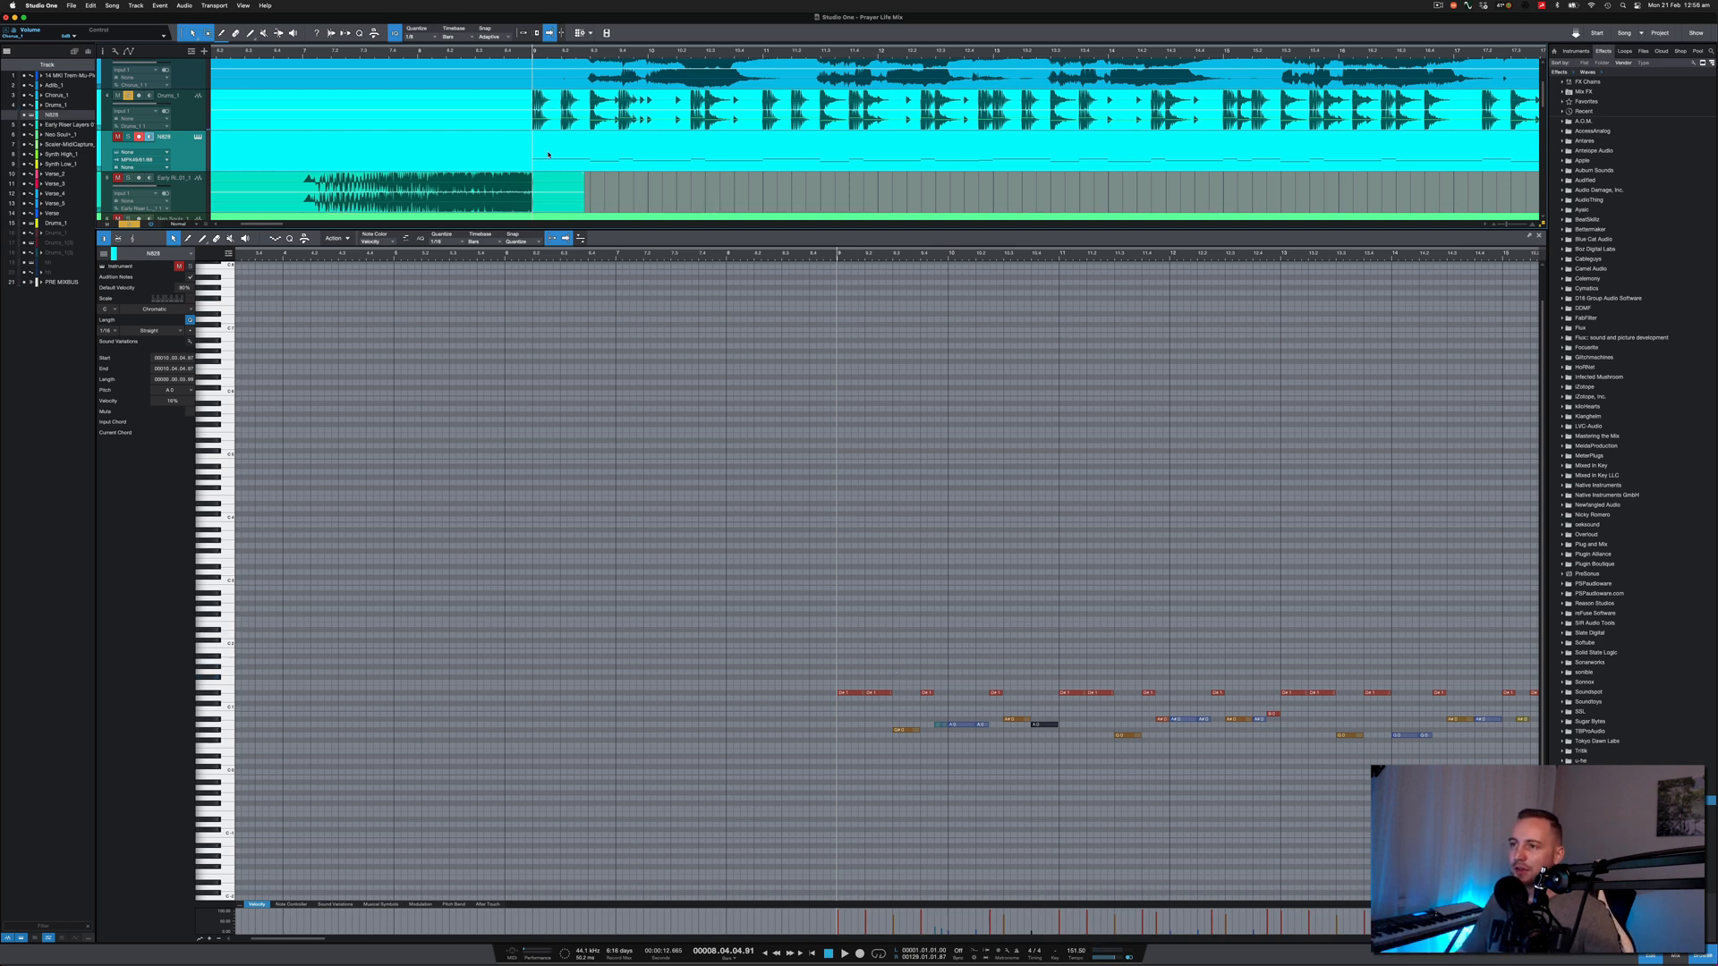
- Explode the Drums_1 part's pitches into separate instrument tracks
right_click(547, 154)
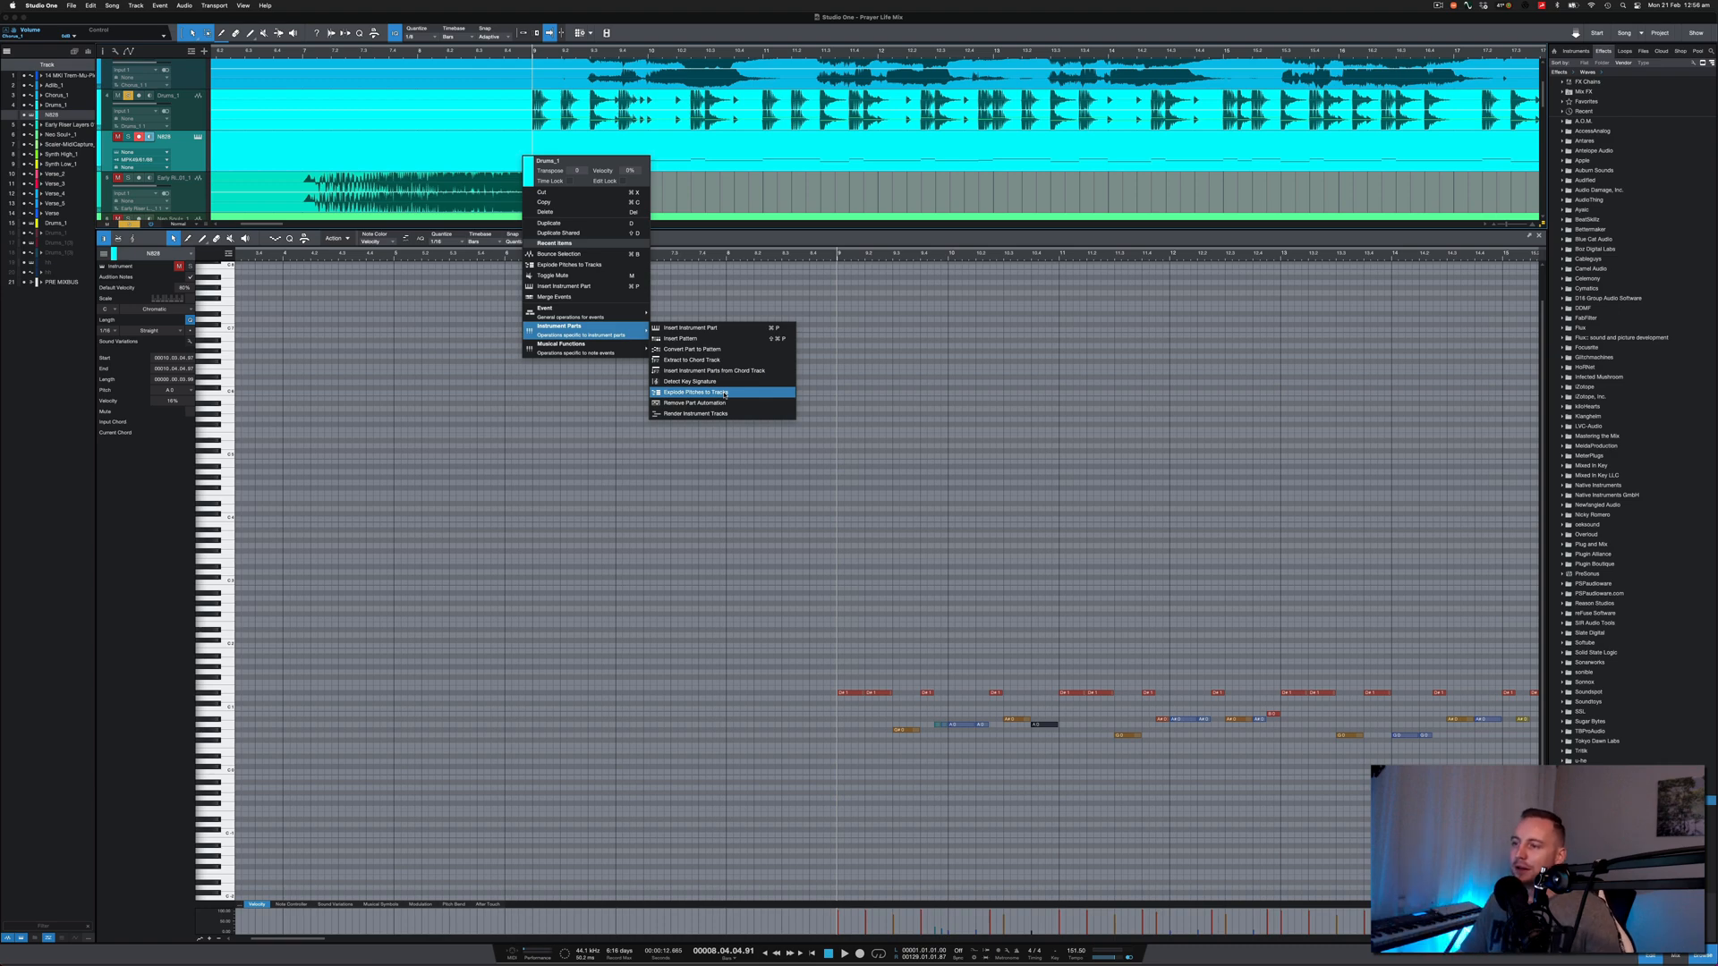
left_click(694, 392)
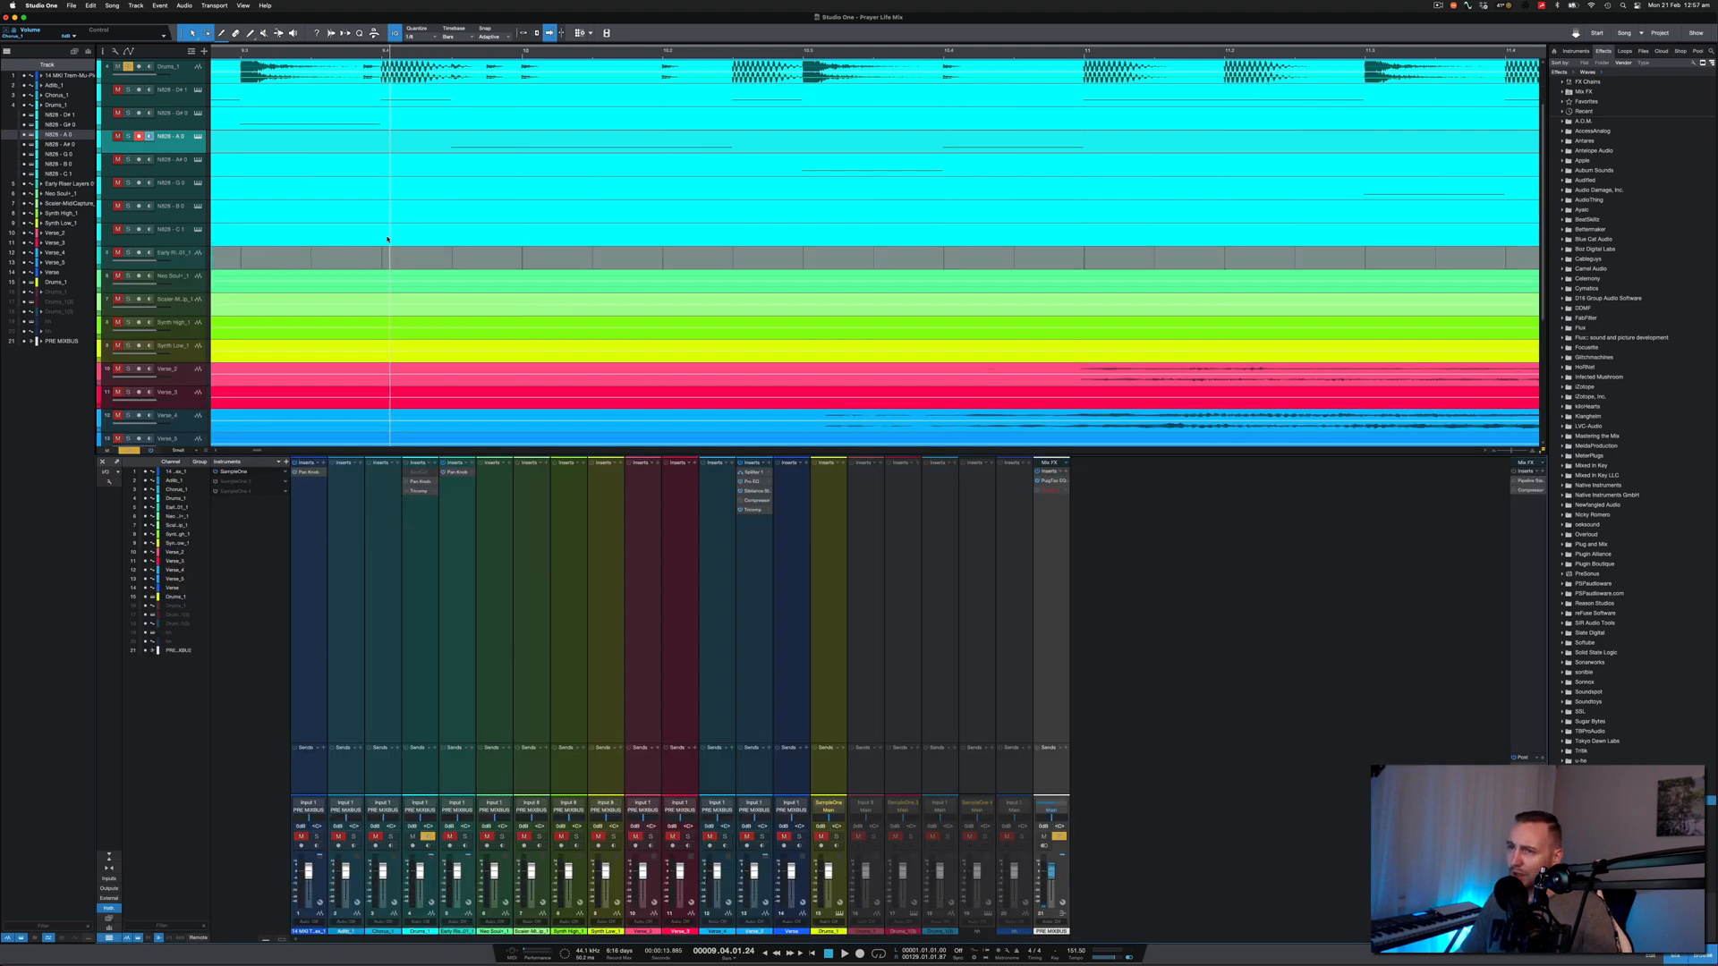
- Close the mixer and scroll the arrangement back to the Drums_1 notes
left_click(165, 113)
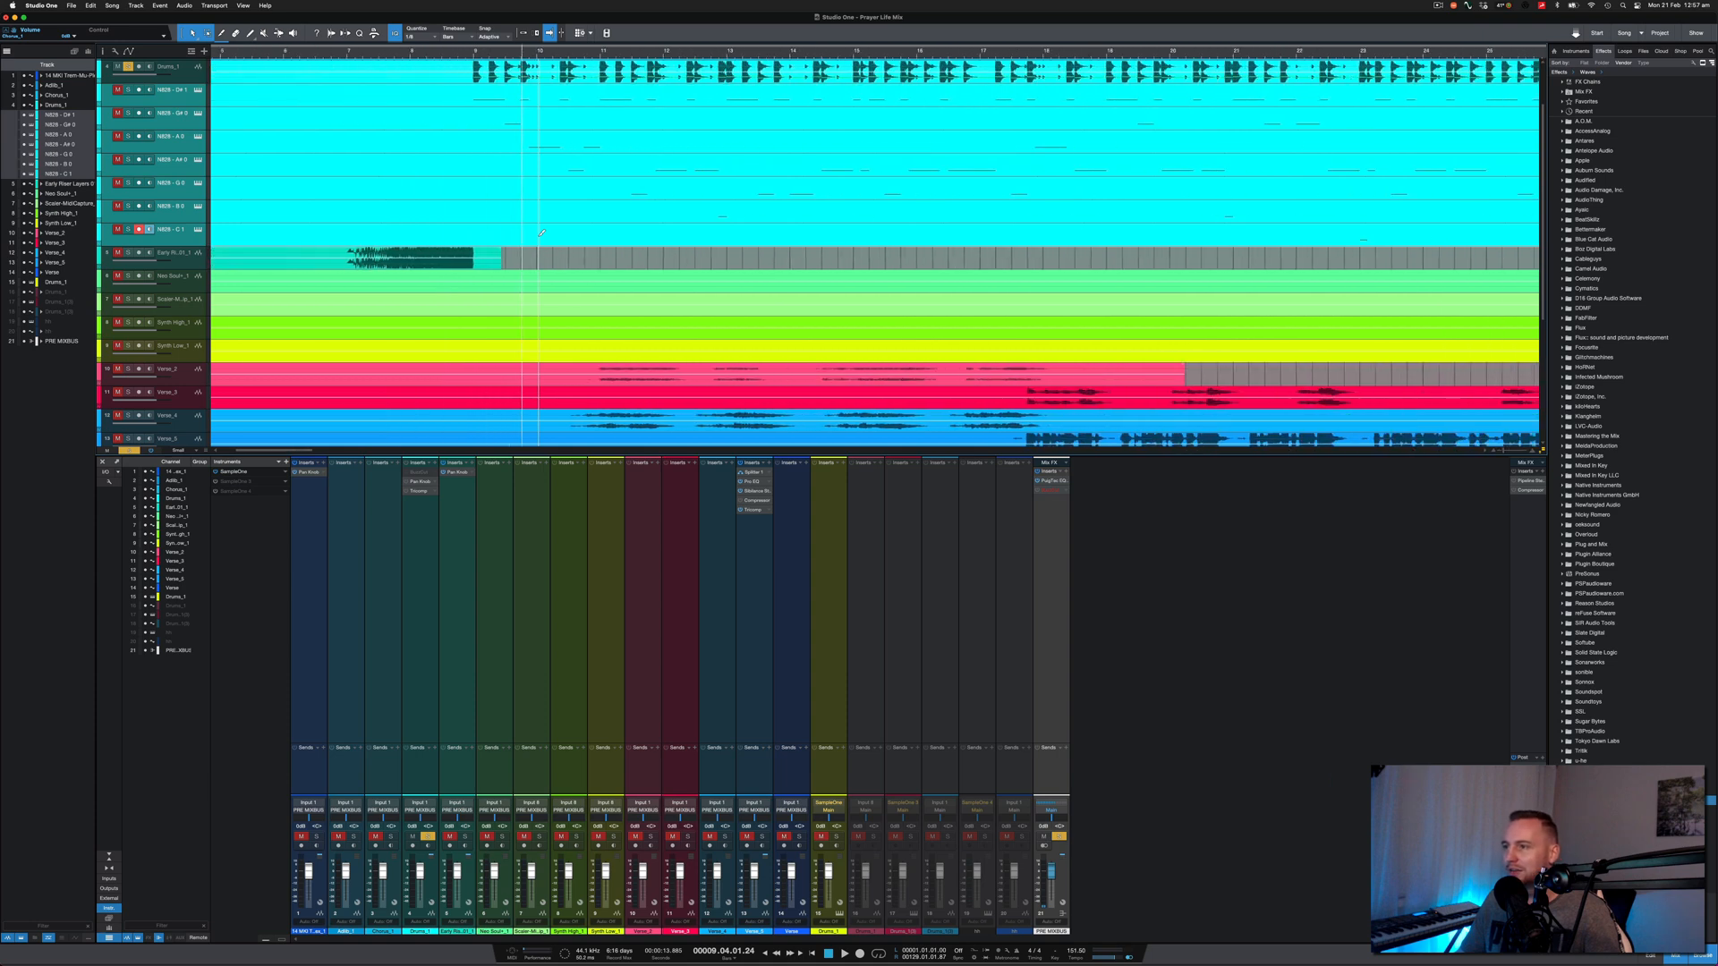
scroll("left", 3)
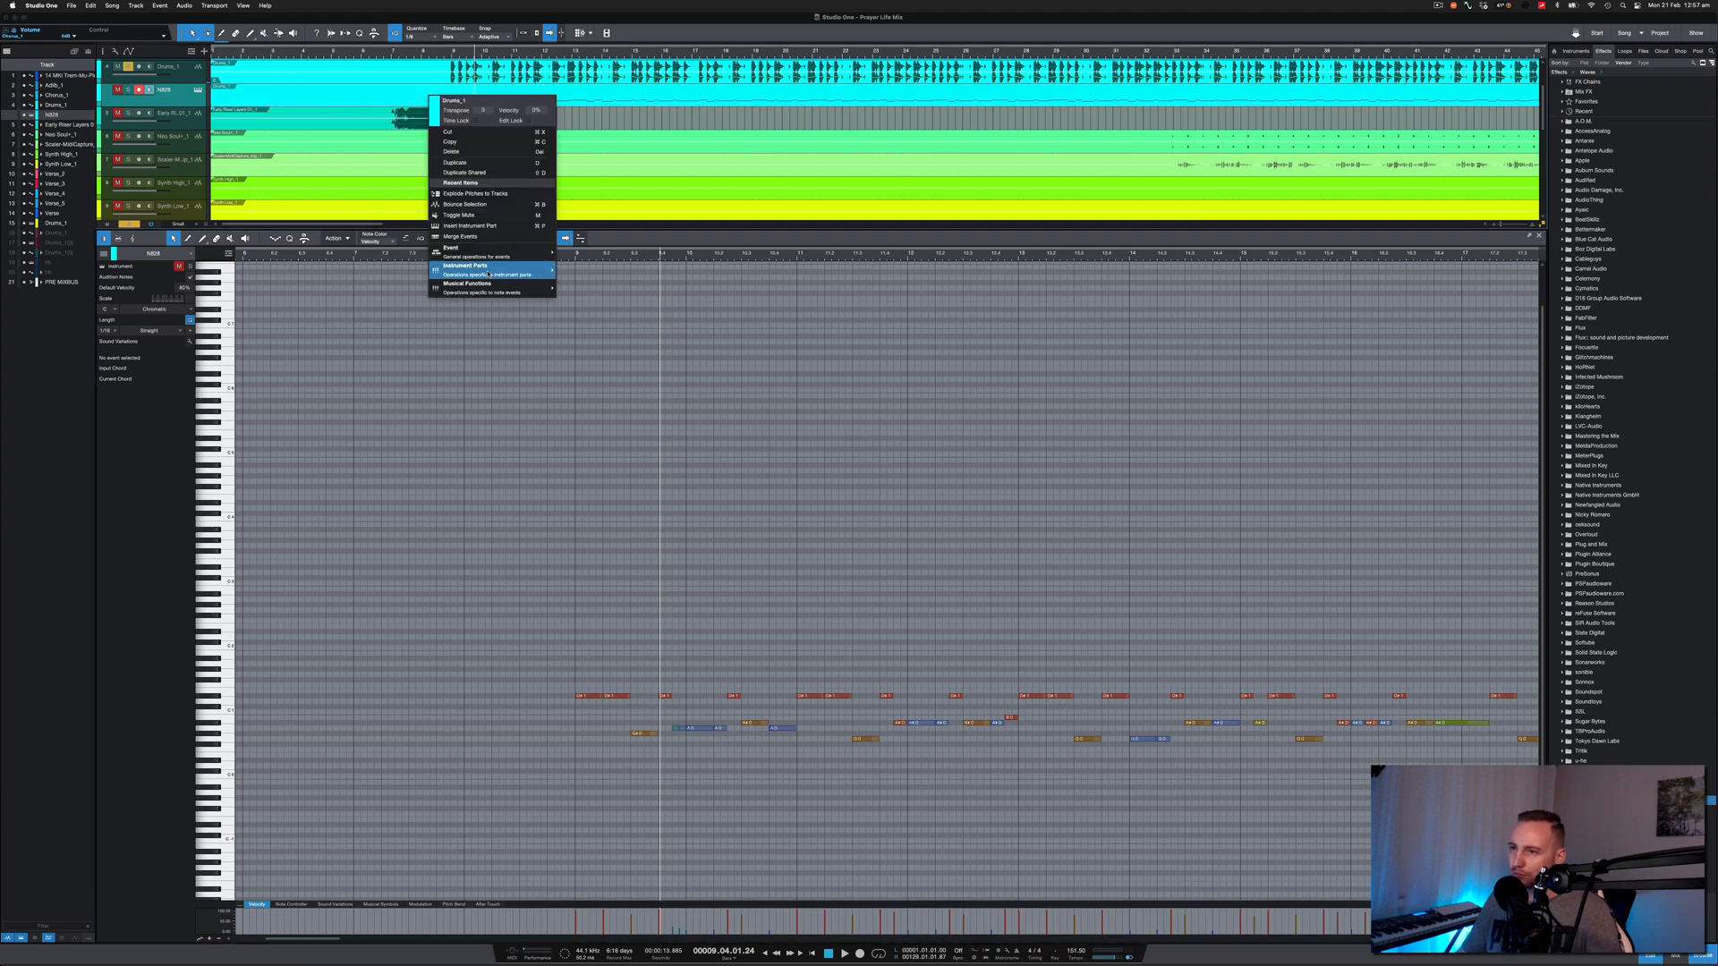
- Close the editor so the exploded drum tracks fill the arrangement
left_click(473, 193)
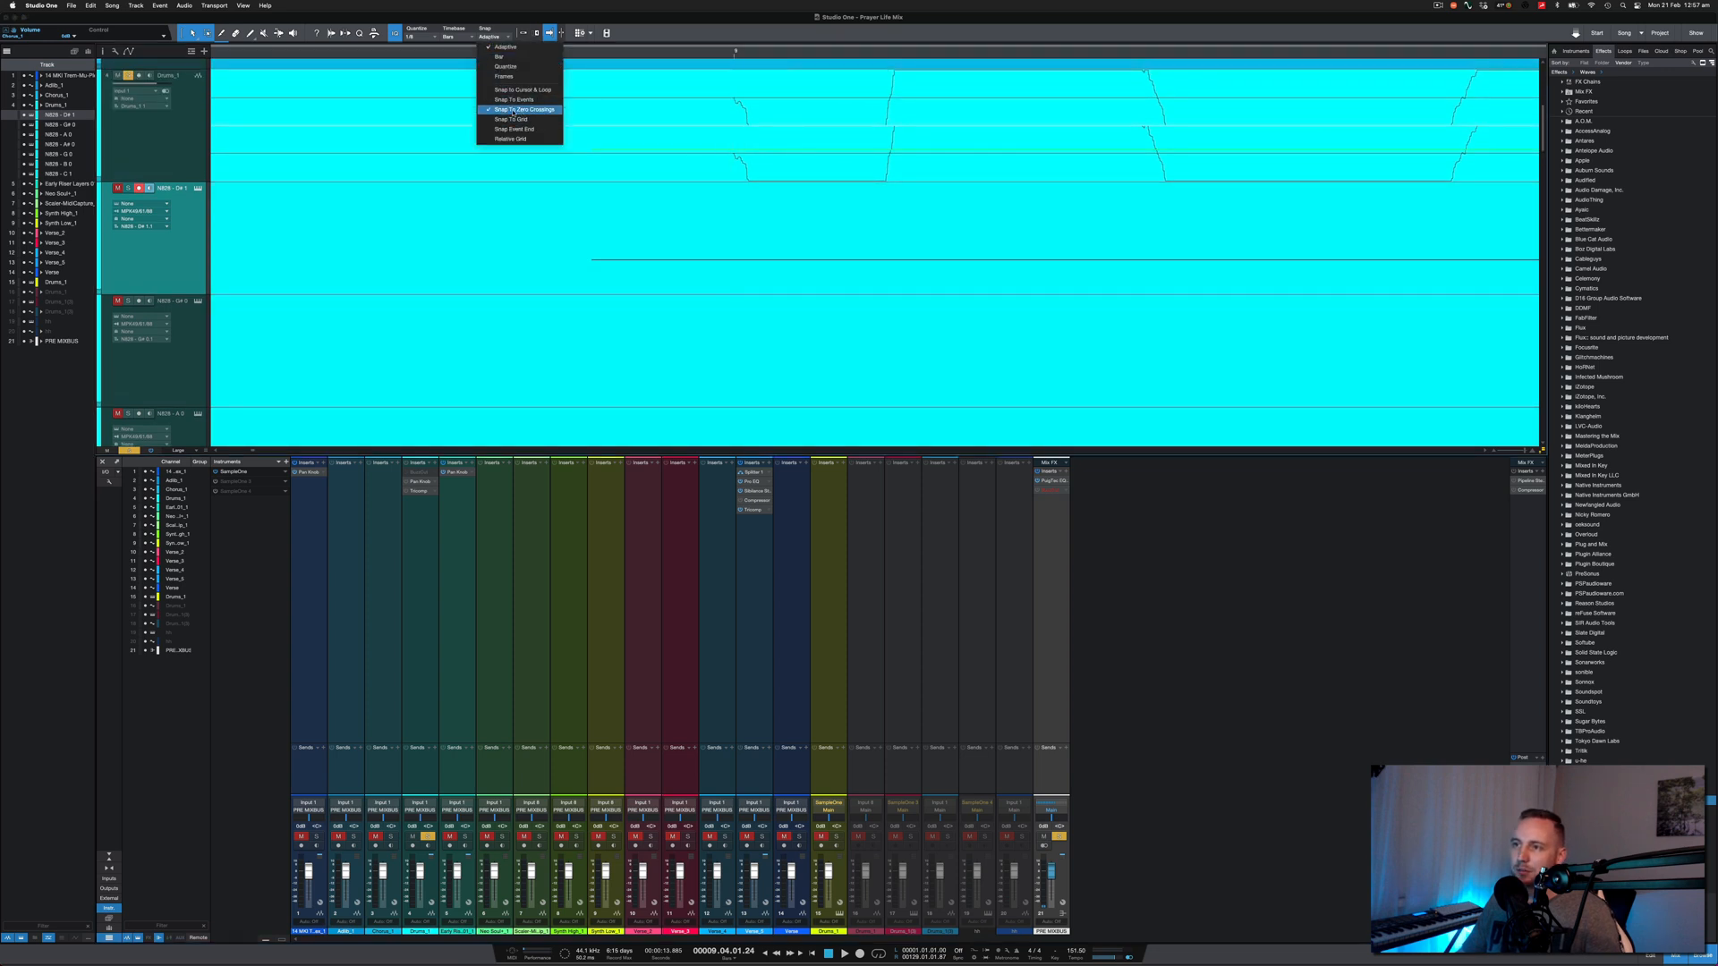
- Choose the Snap To Zero Crossings mode for splitting the drum hits
left_click(524, 109)
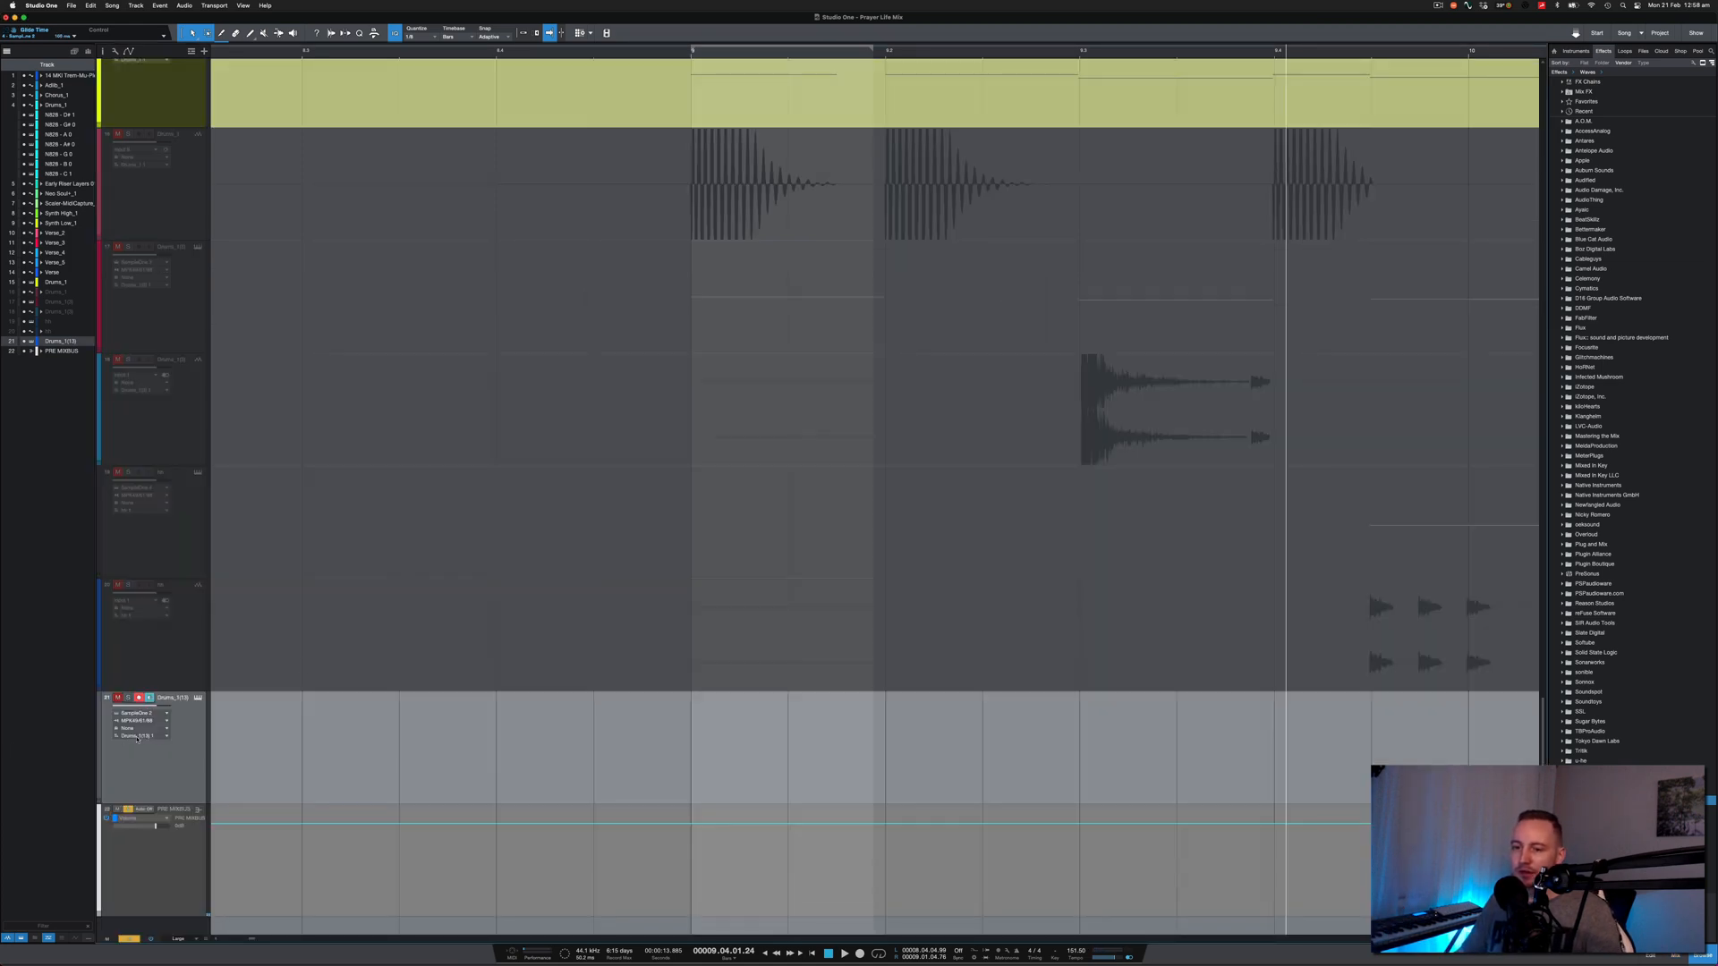
- Rename the new SampleOne XT instrument track to 'Kick'
type("Kic")
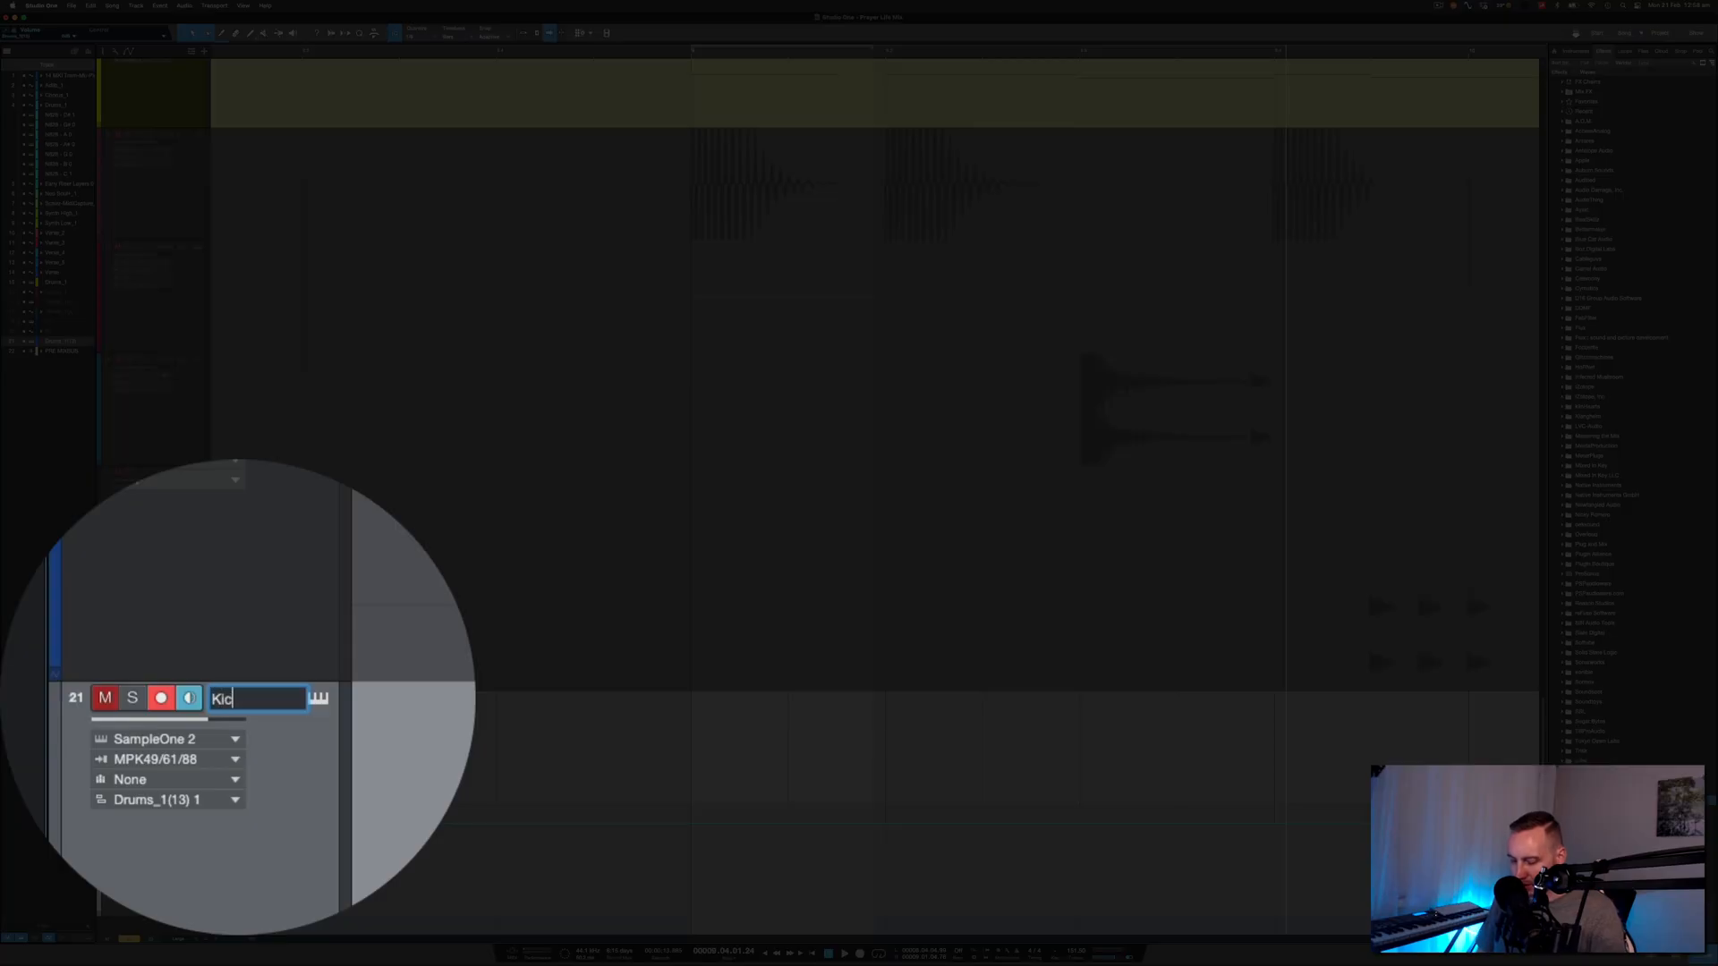
type("k")
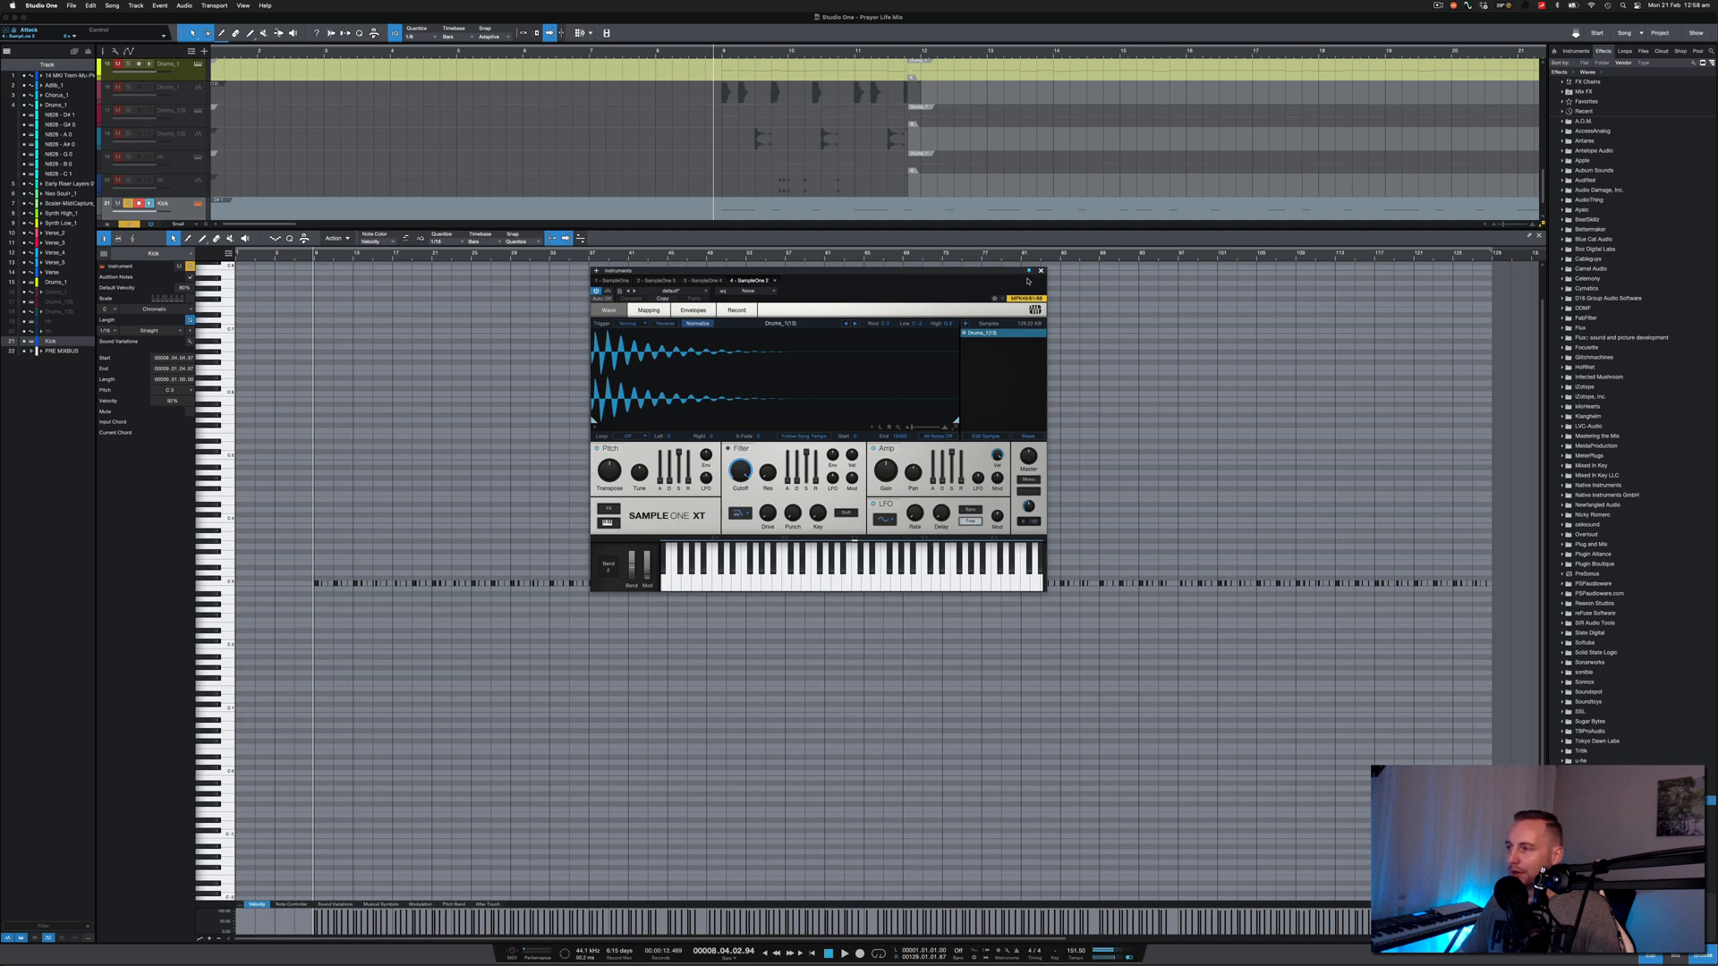
- Close the sampler window after loading the next drum hit
left_click(1039, 270)
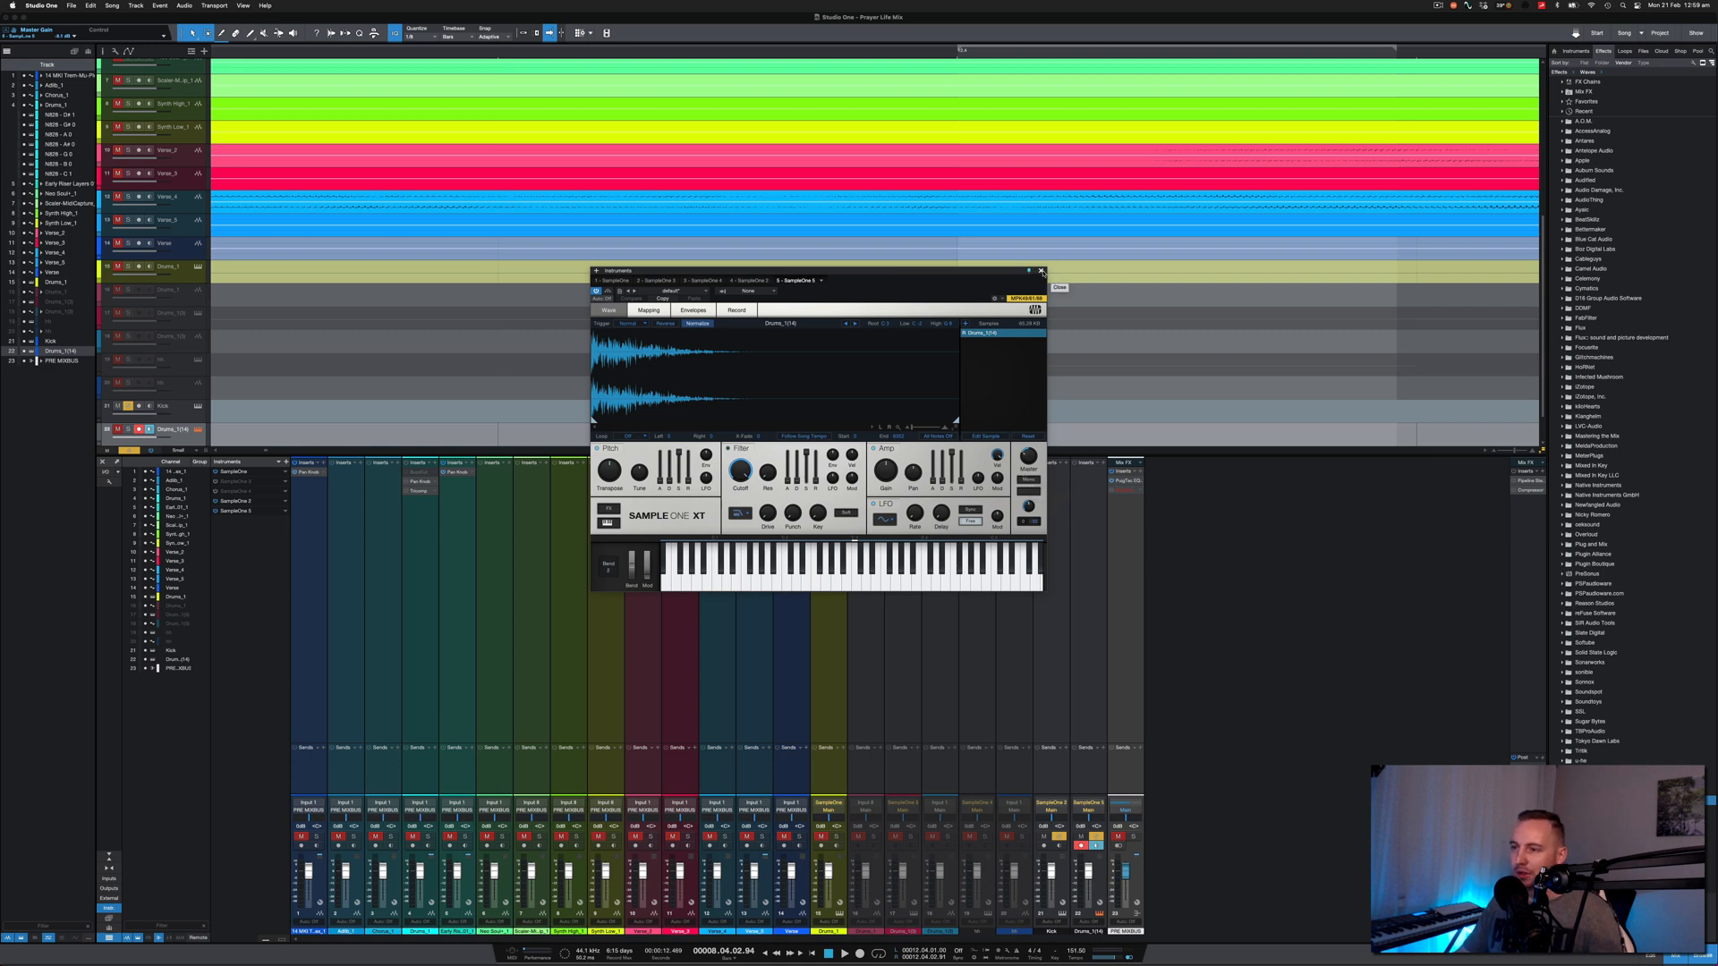
- Close the sampler window and open the next track for another SampleOne XT hit
left_click(1041, 272)
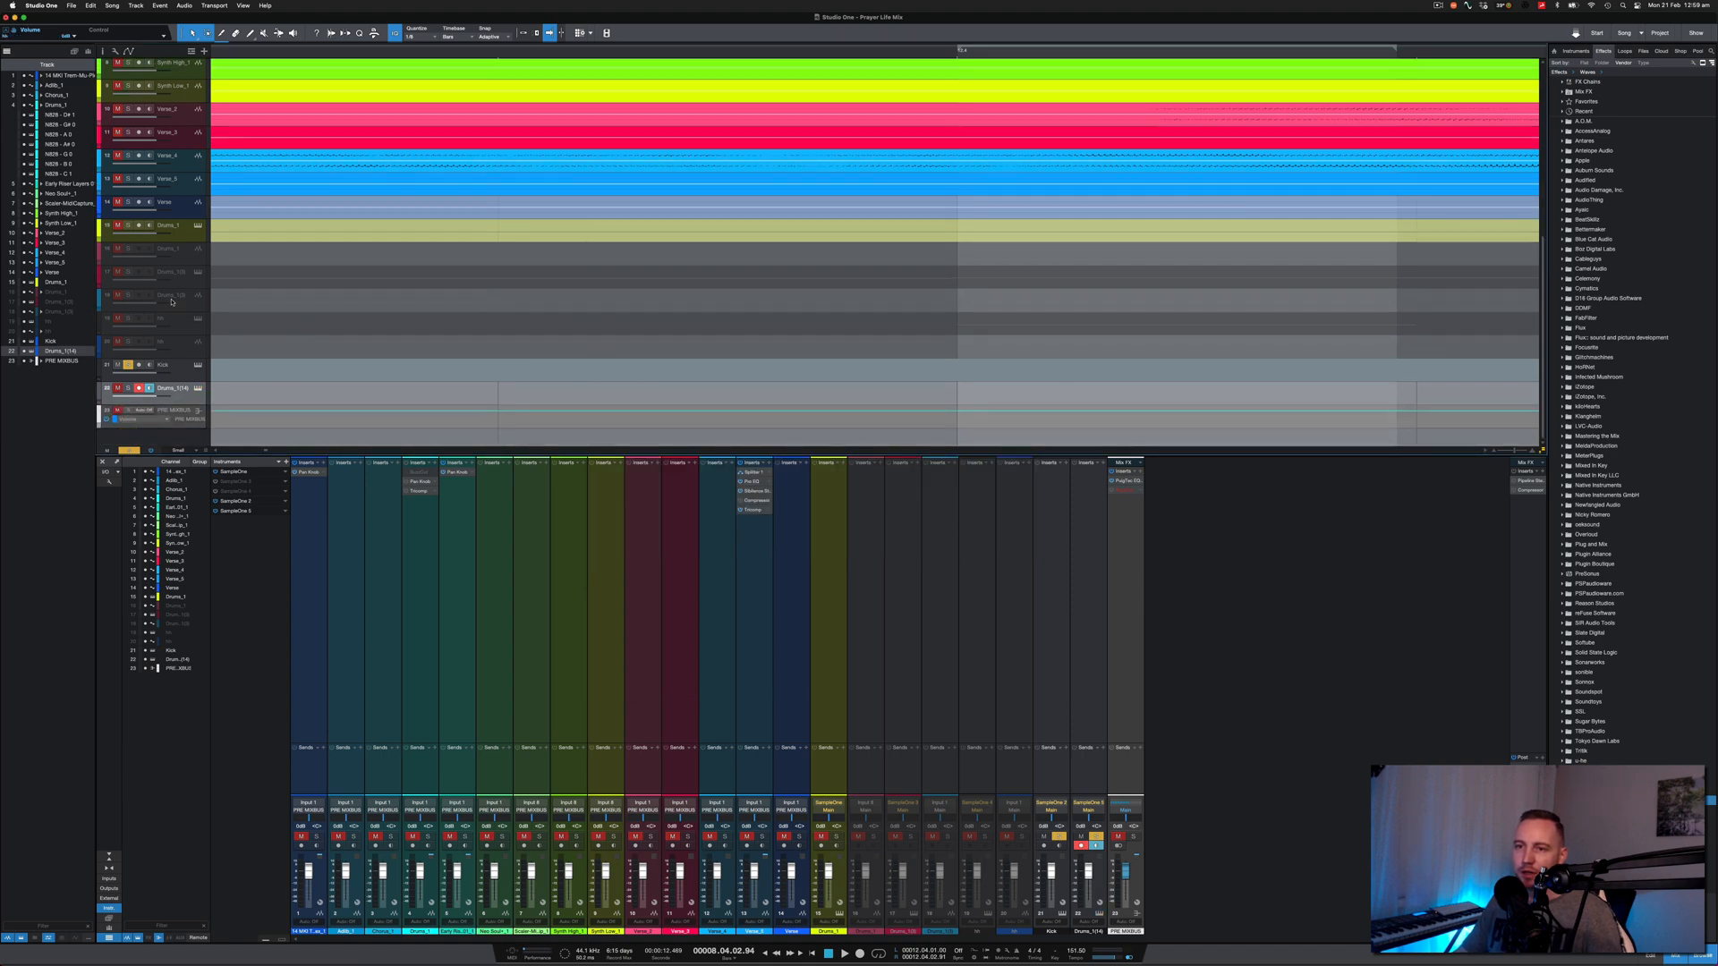
double_click(170, 389)
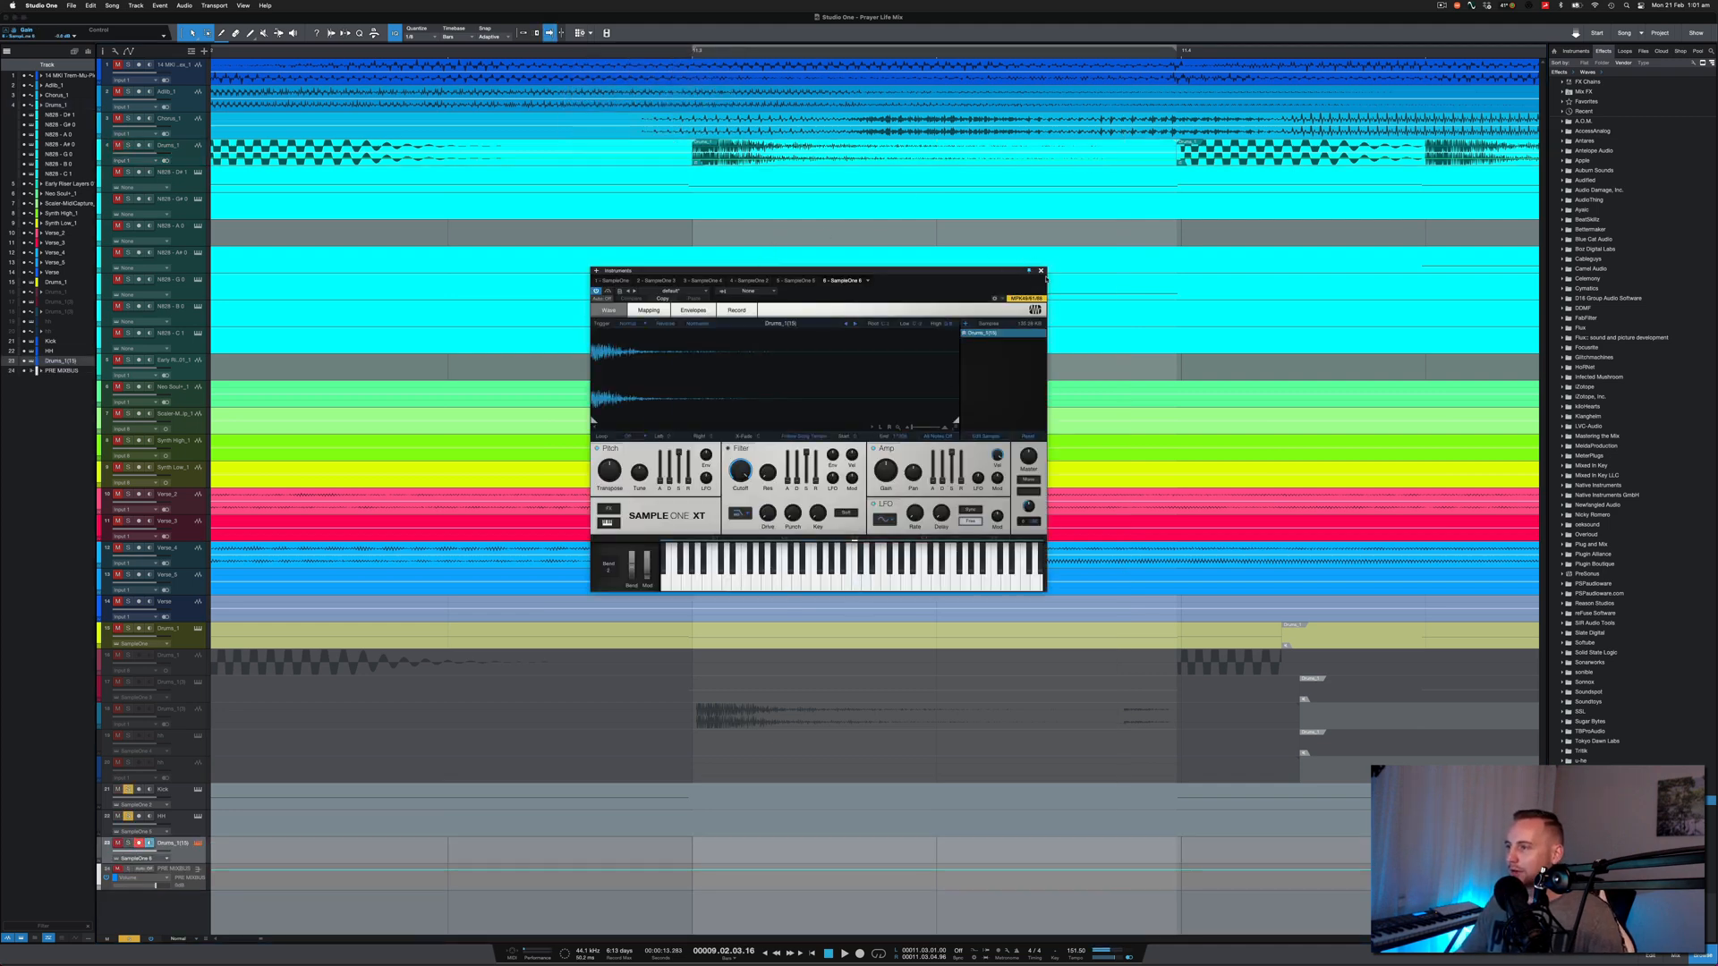
left_click(1040, 270)
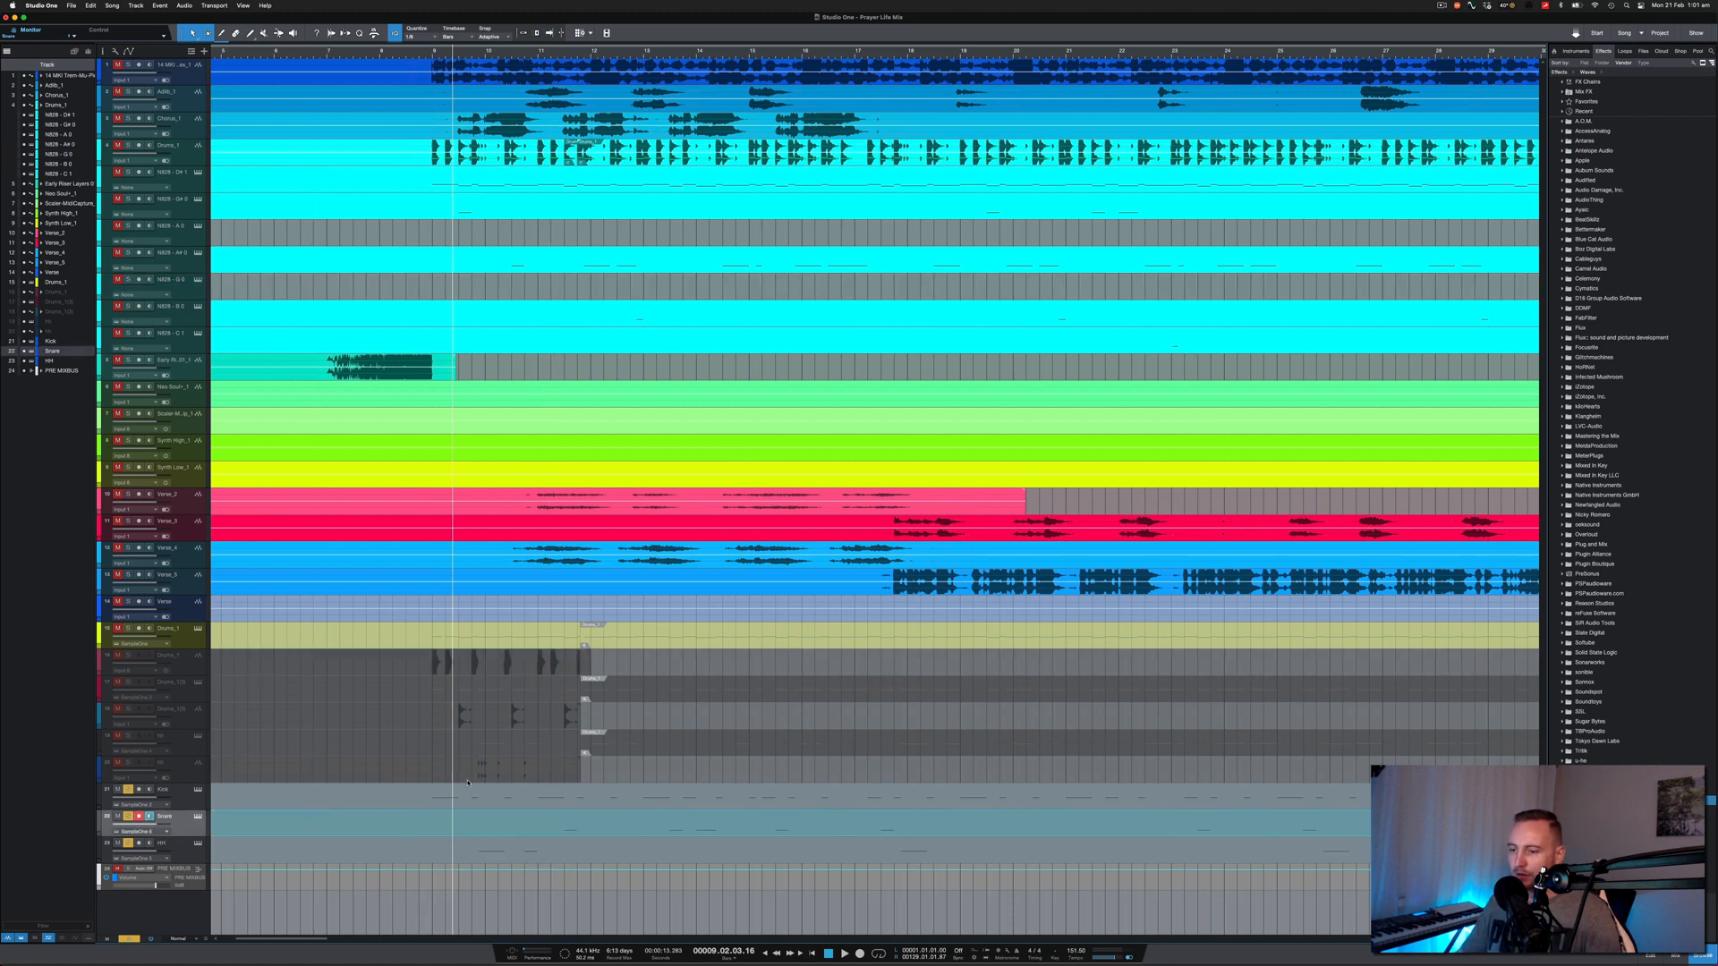
left_click(843, 952)
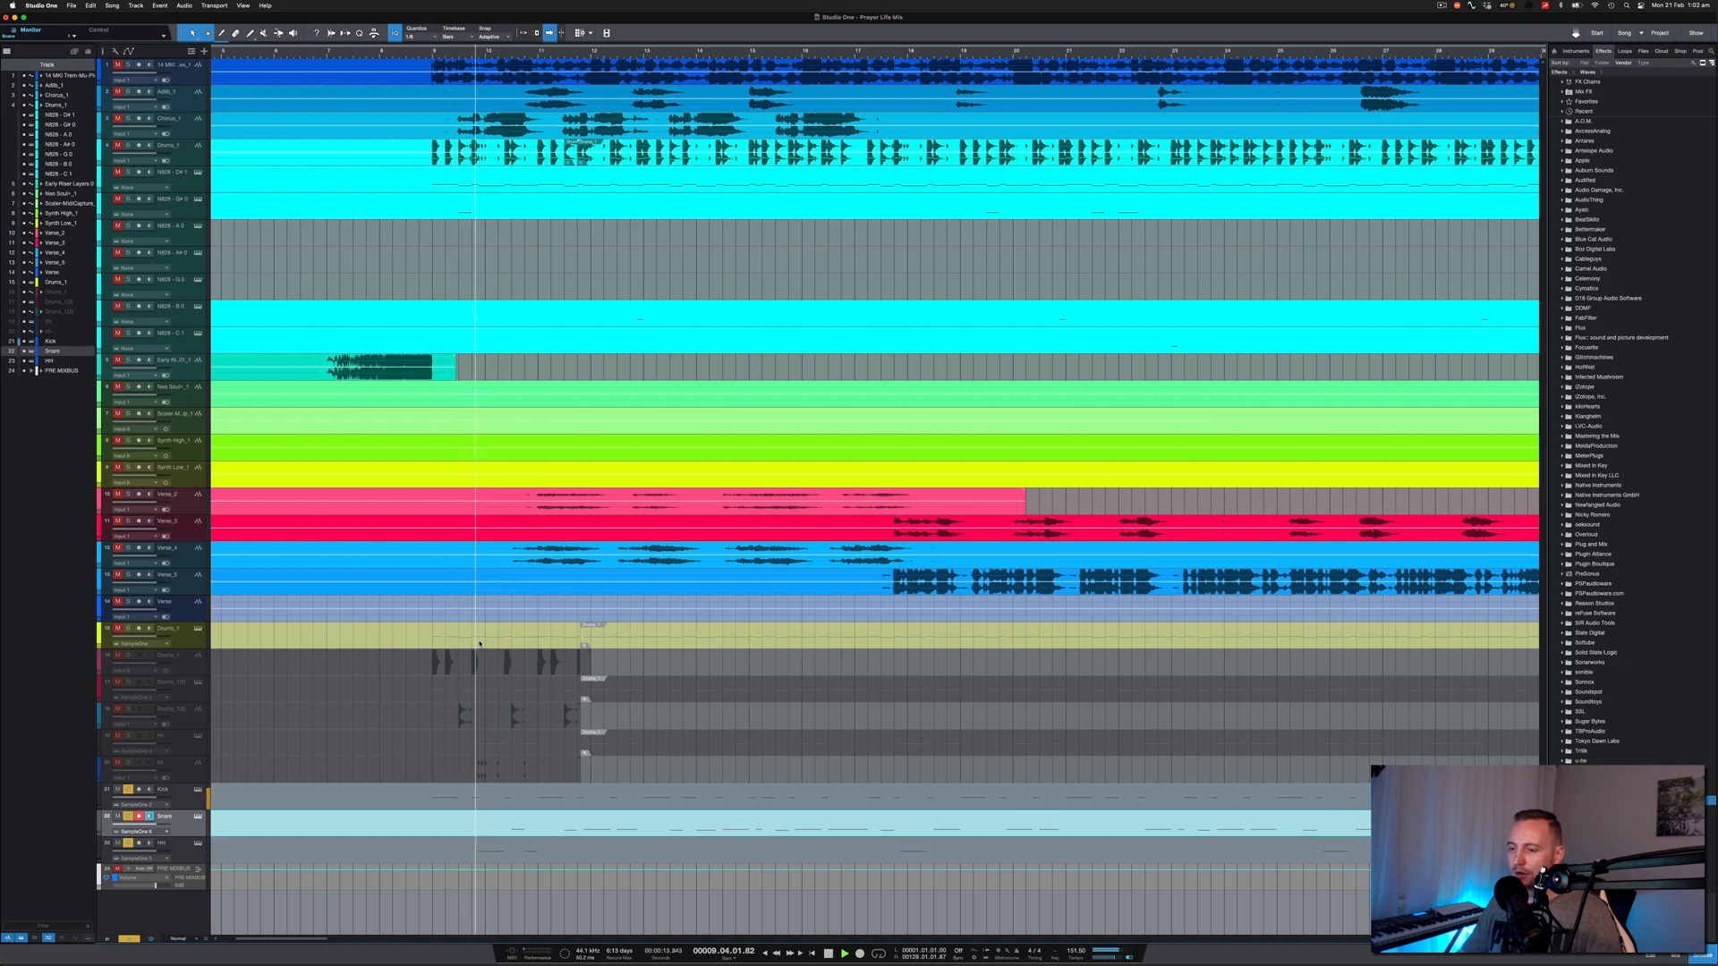
left_click(843, 952)
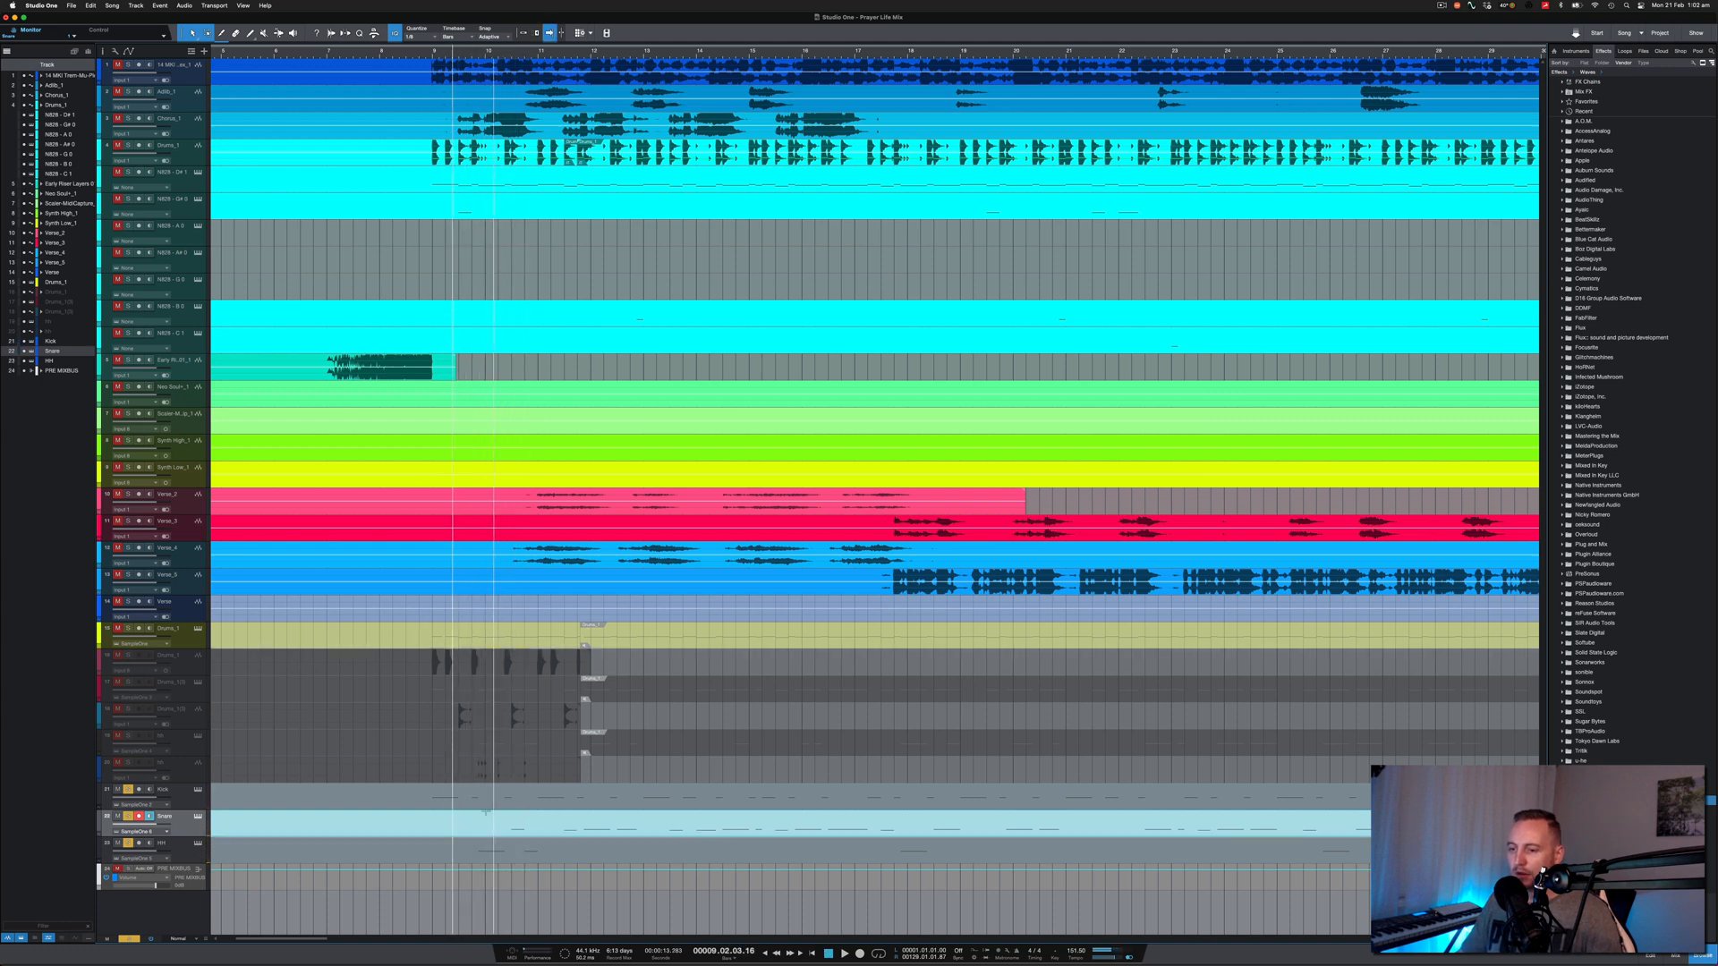